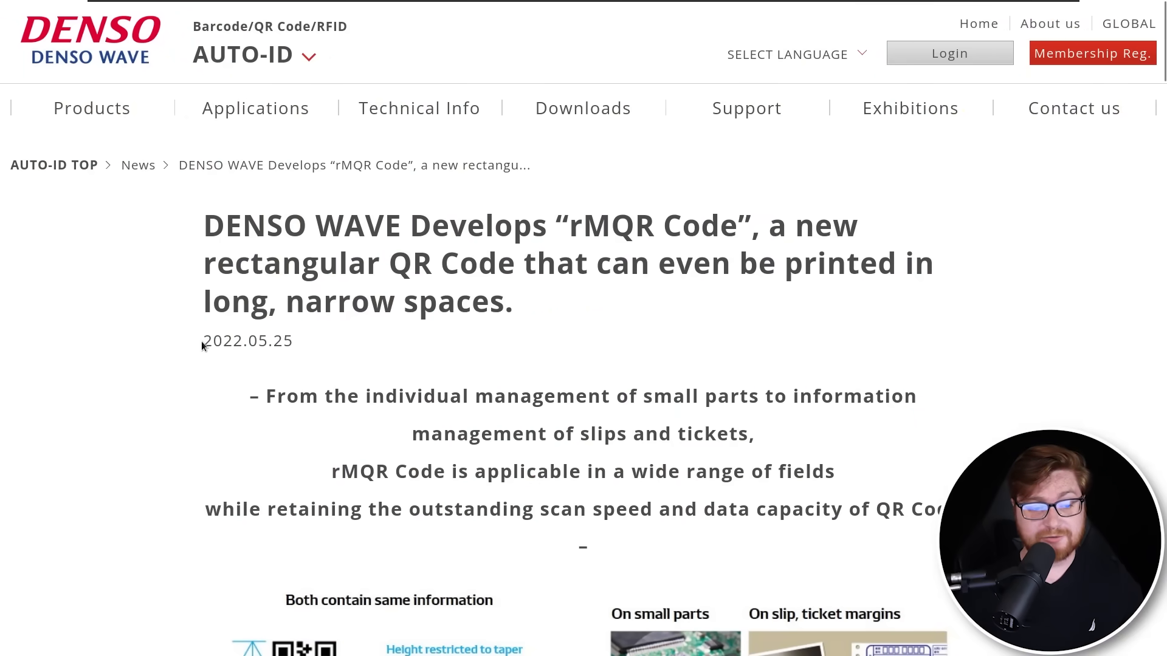
mouse_move(212, 187)
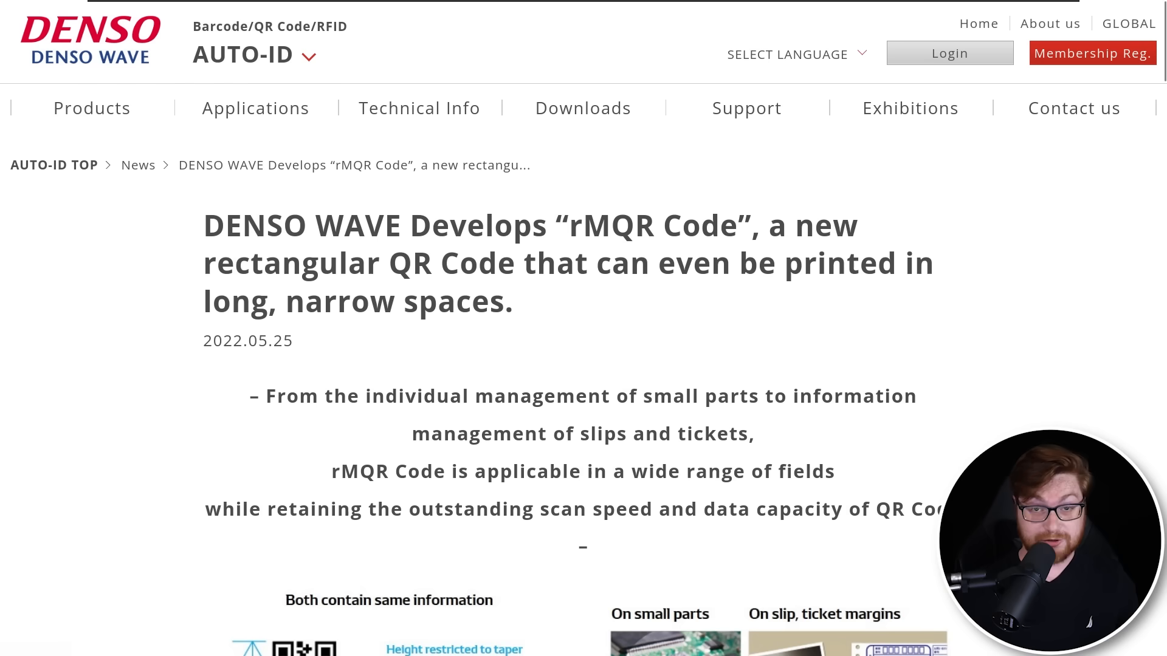
Scroll down through the DENSO WAVE rMQR Code announcement before moving to Hackaday
double_click(284, 263)
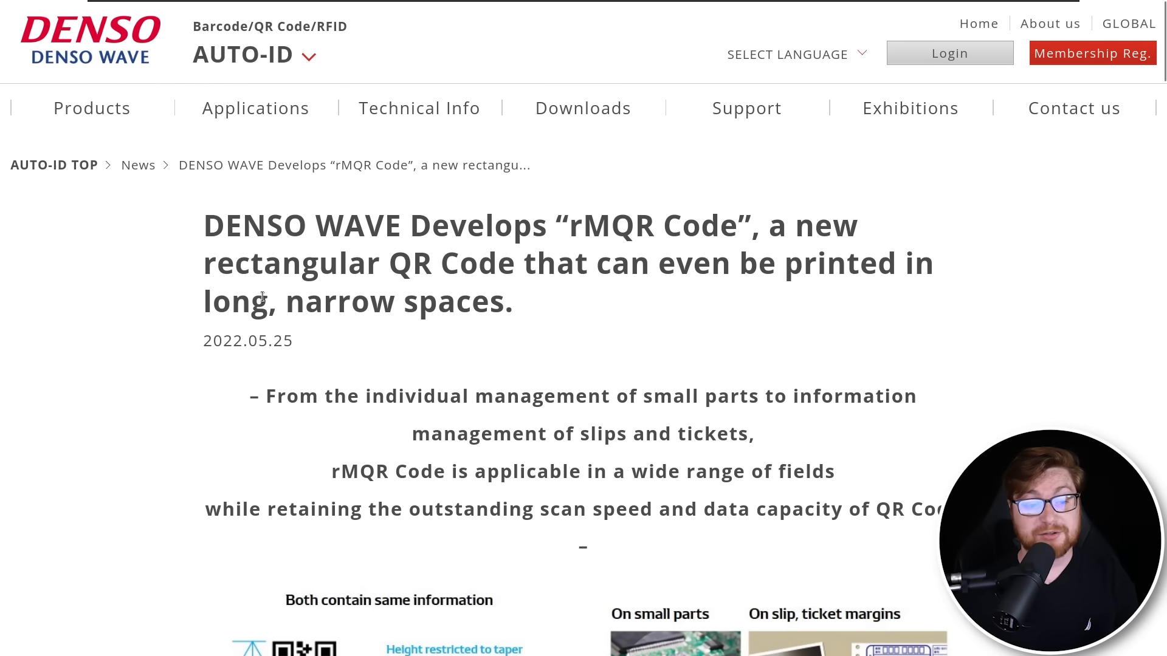
scroll(down, 3)
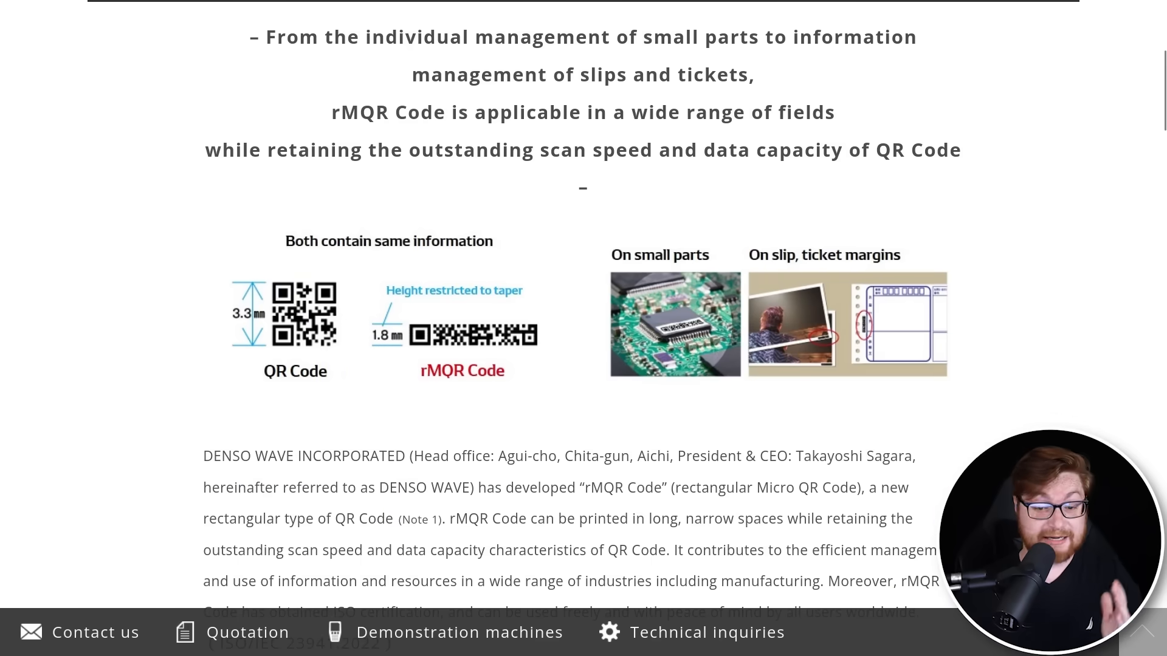
scroll(down, 3)
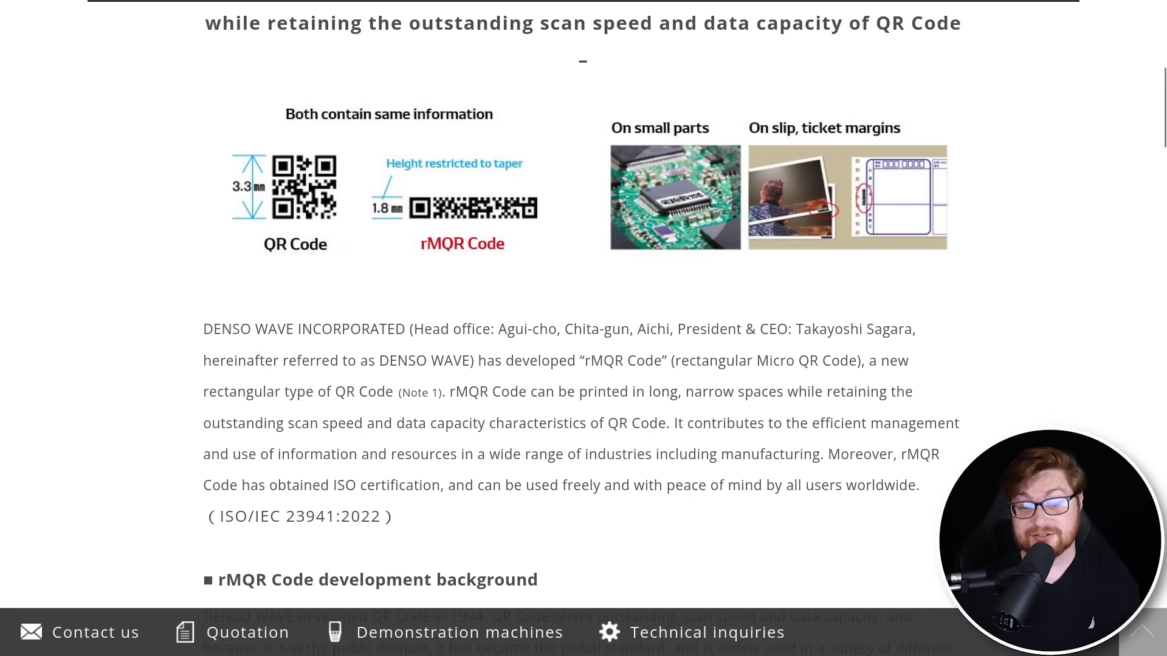
scroll(down, 3)
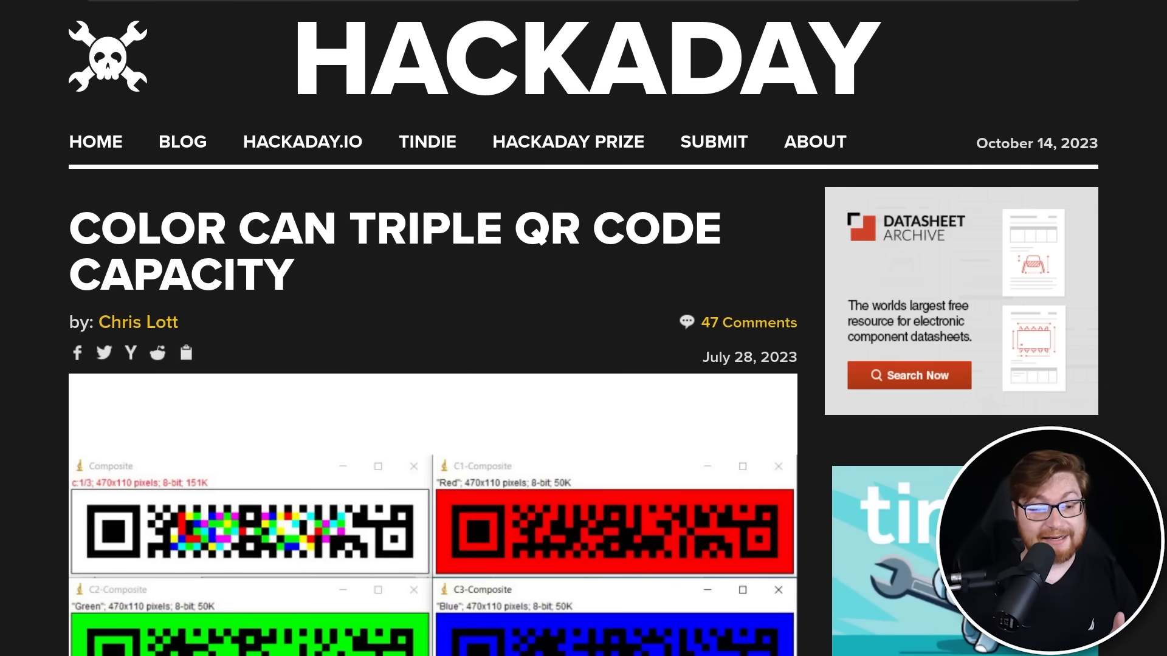
Scroll the Hackaday article past the colourful pi rMQR code and through the hackaday.io project's Details section
scroll(down, 3)
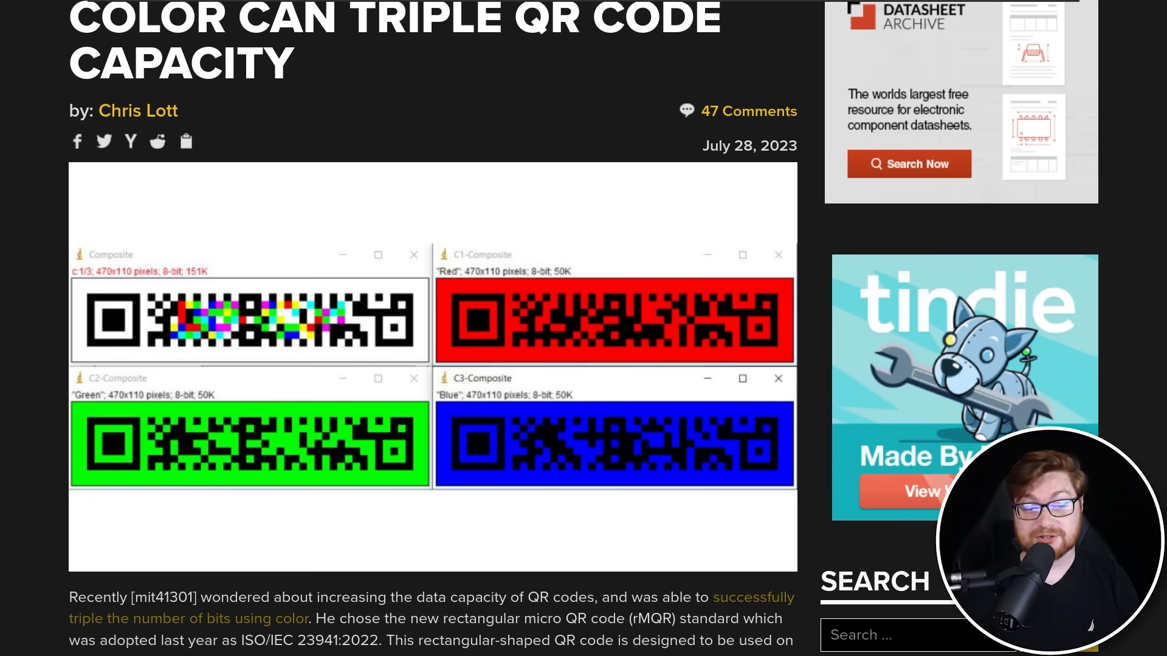
scroll(down, 3)
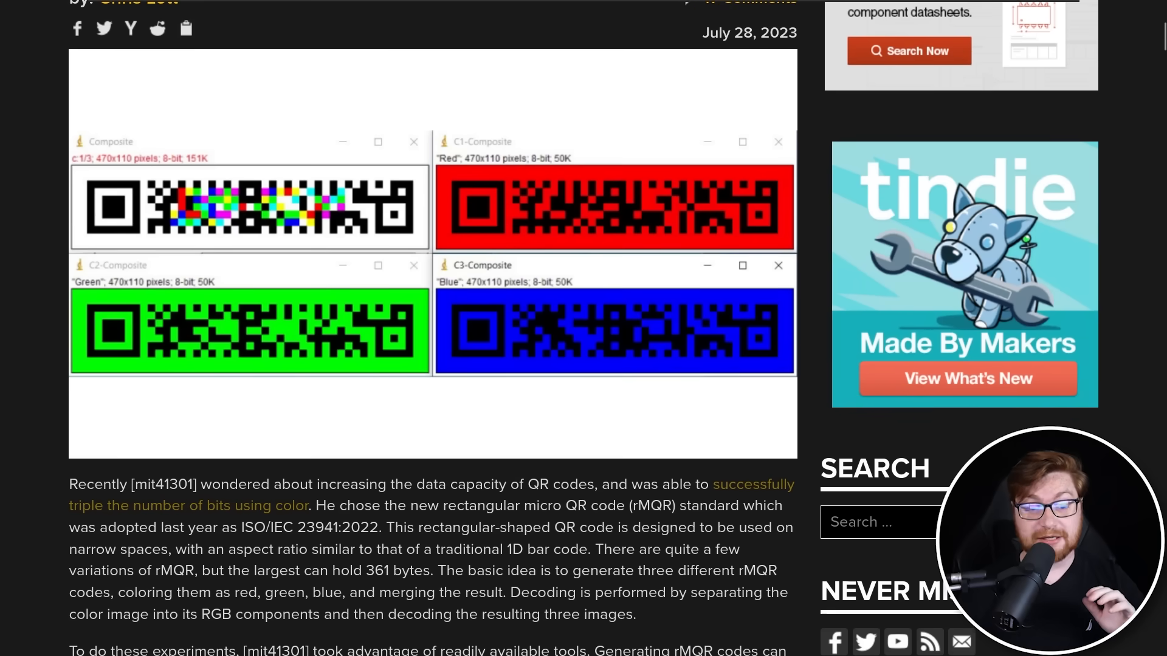
scroll(down, 3)
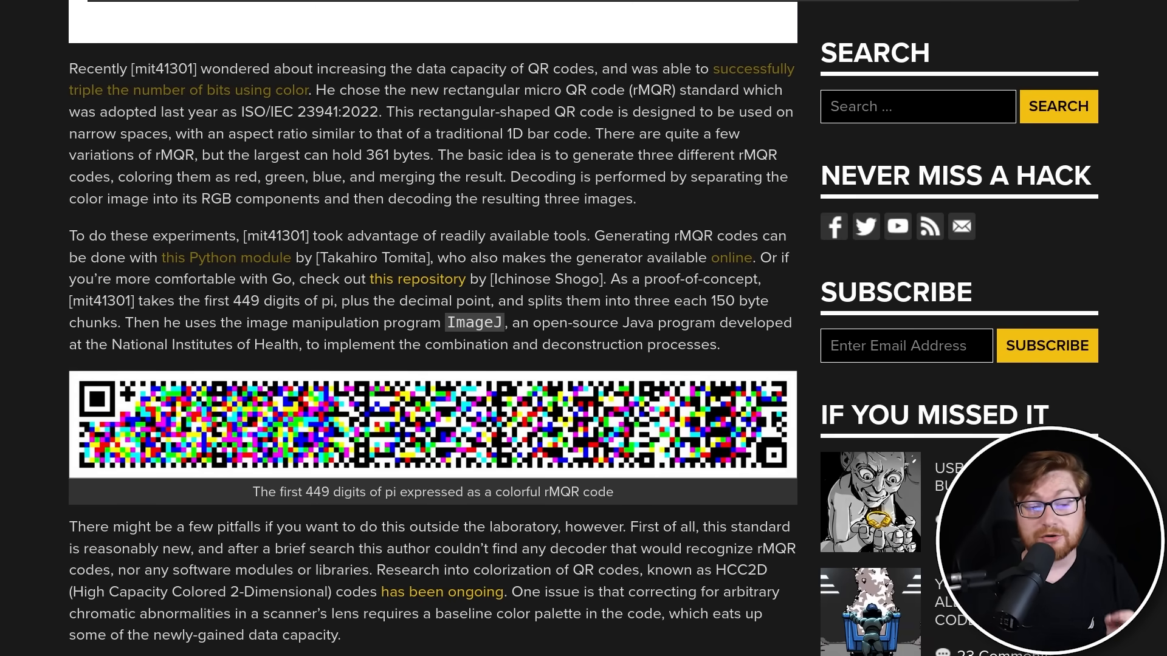
scroll(down, 3)
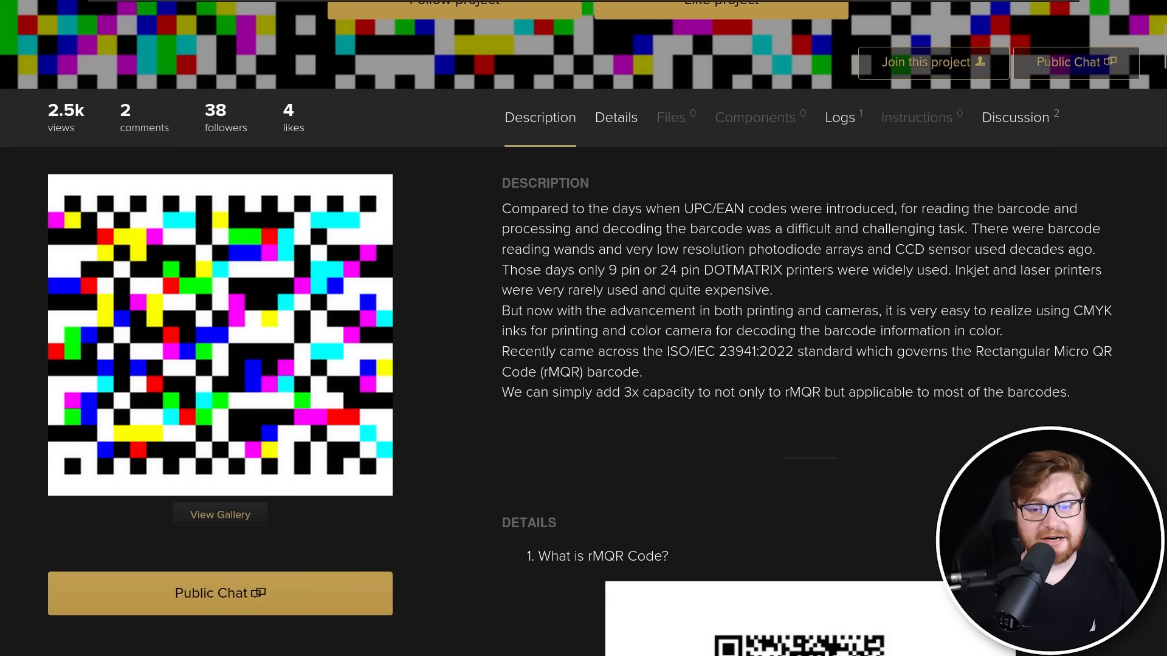
scroll(down, 3)
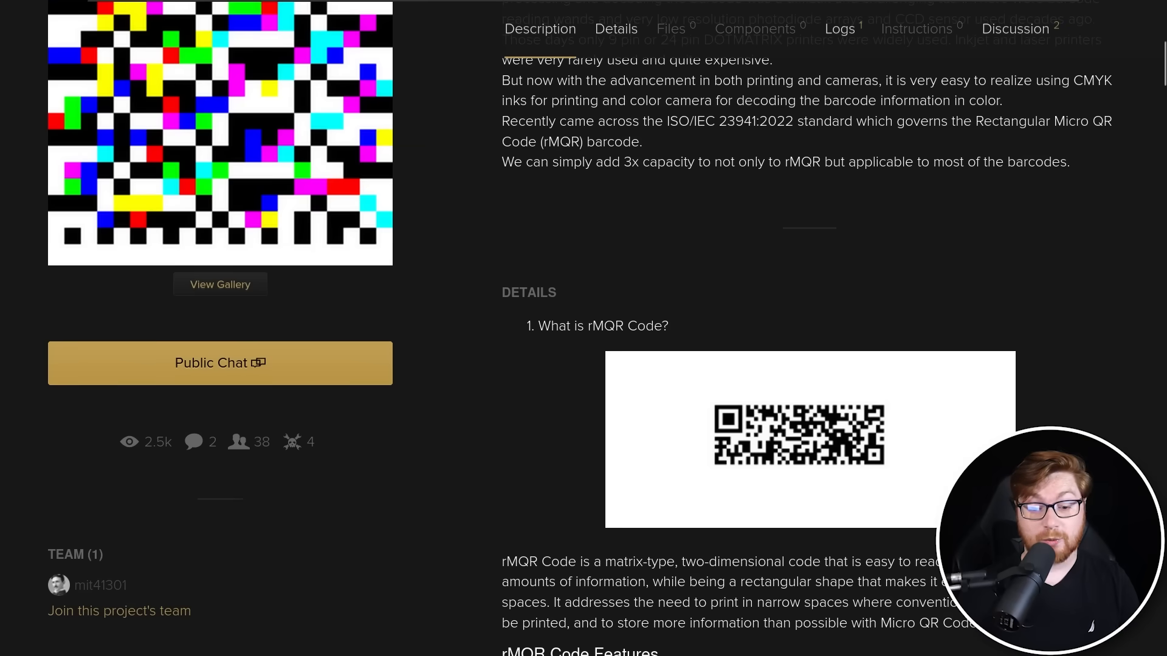
scroll(down, 3)
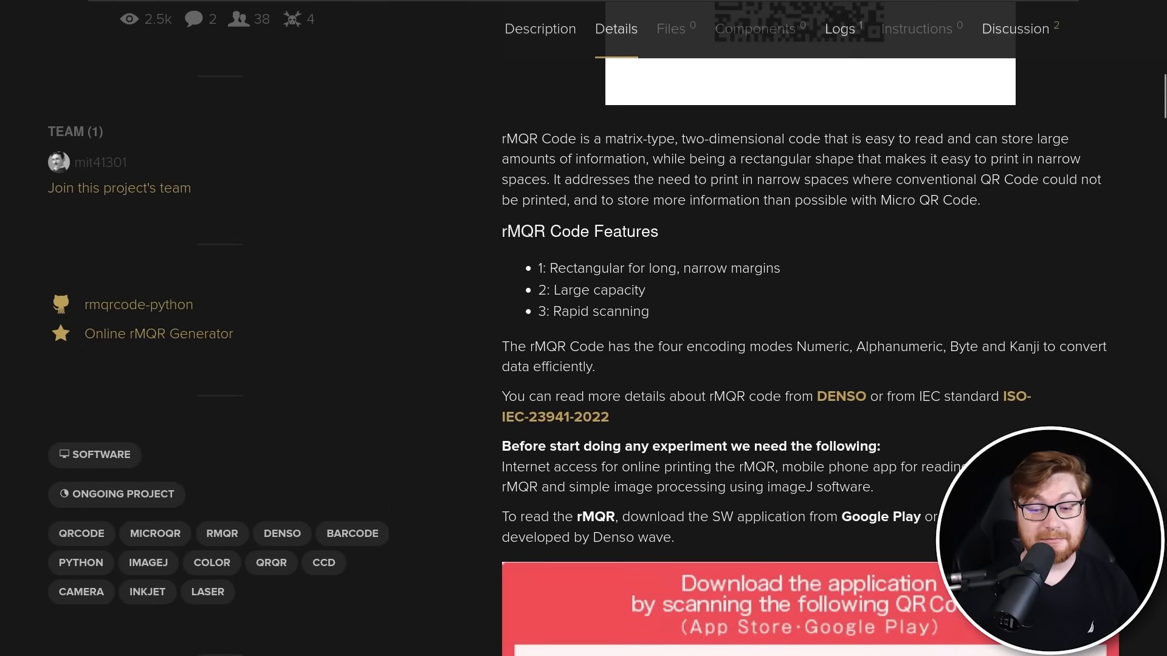
scroll(down, 3)
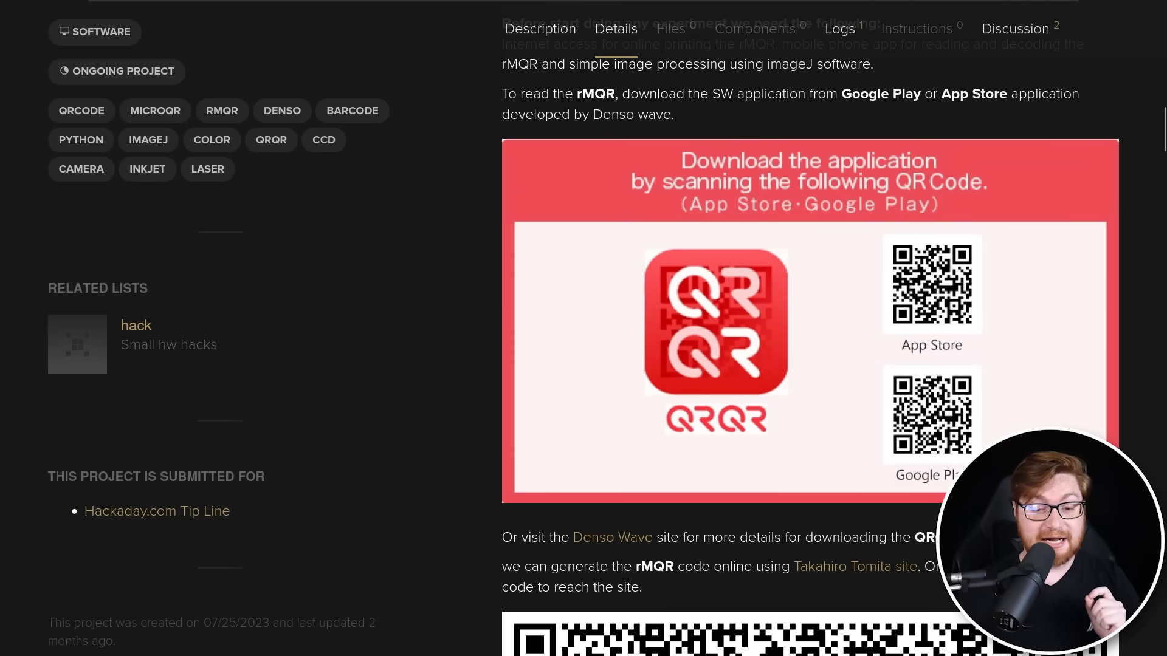
scroll(down, 3)
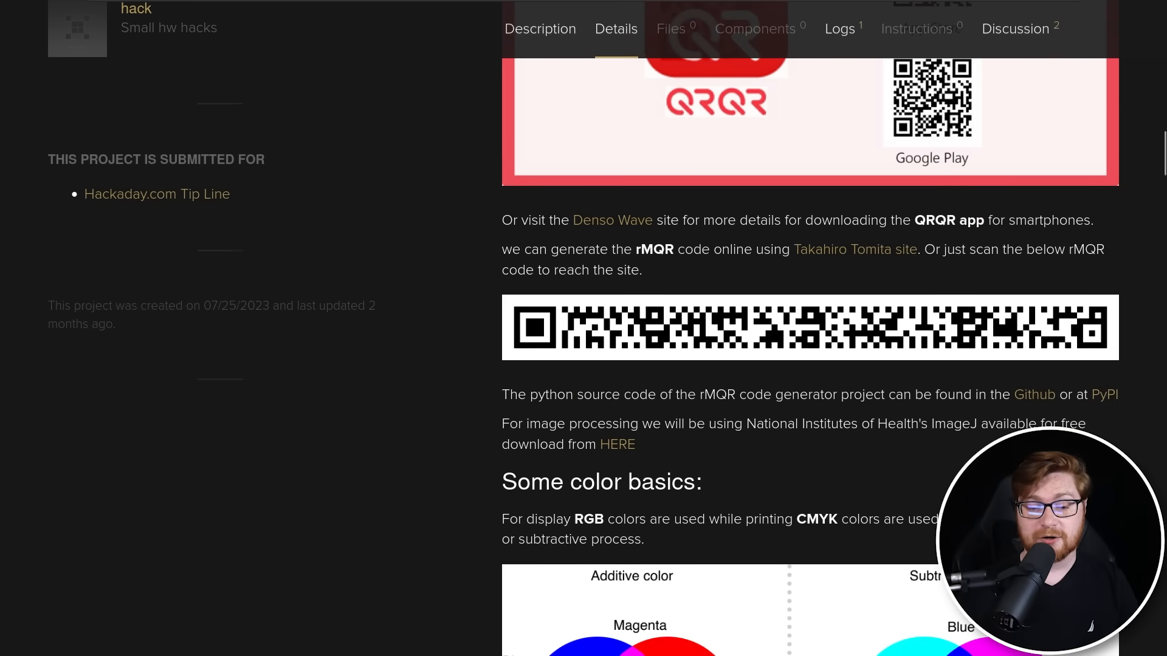
Follow the DENSO link to QRcode.com's rMQR Code page and scroll to its specification tables
click(854, 250)
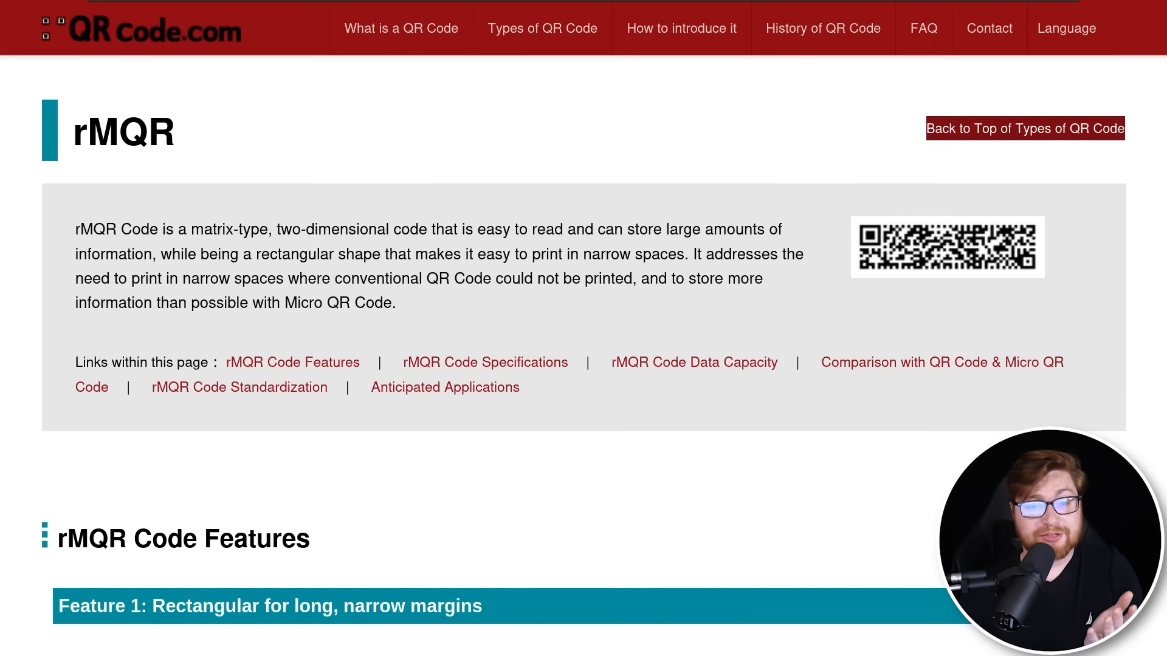
scroll(down, 3)
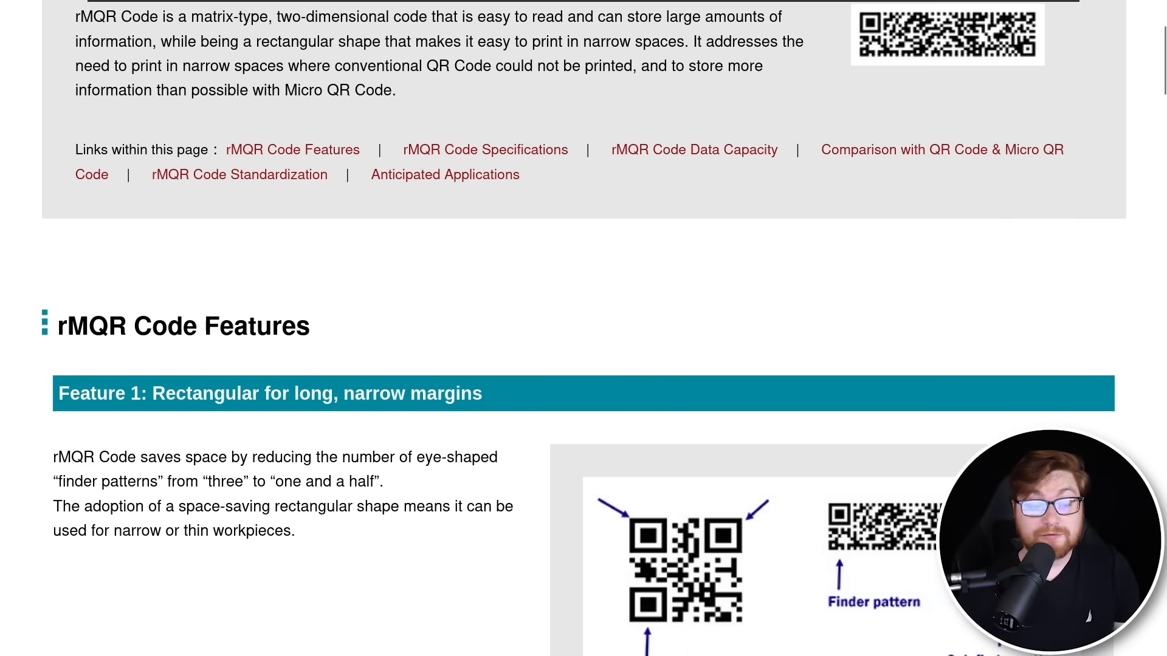
scroll(down, 3)
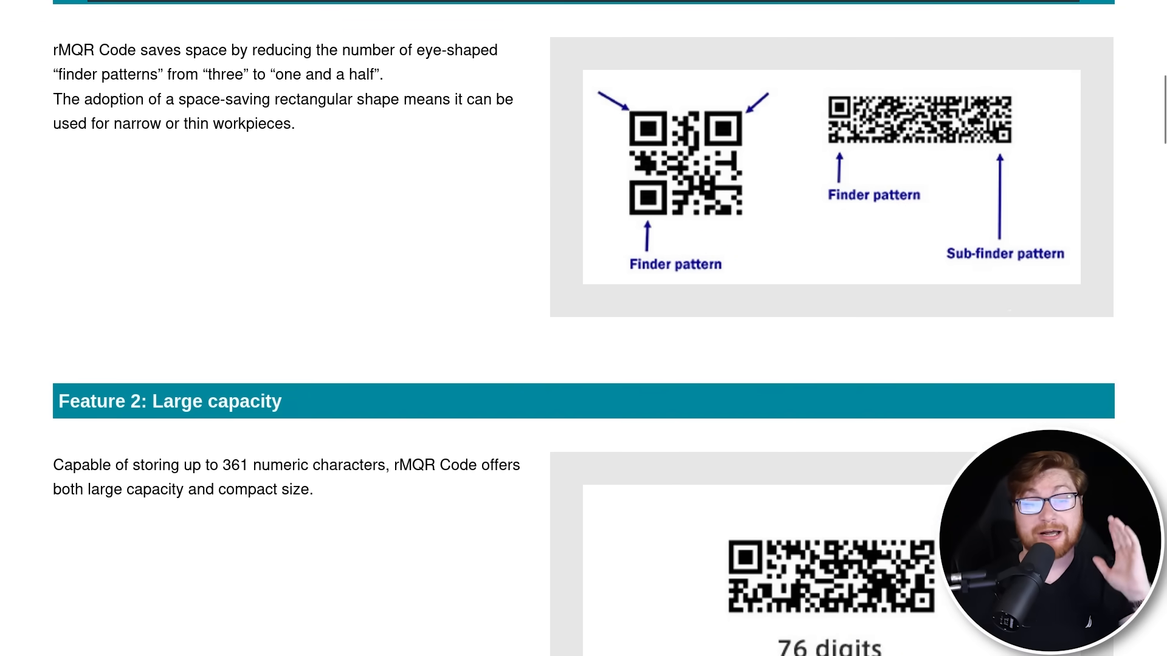
scroll(down, 3)
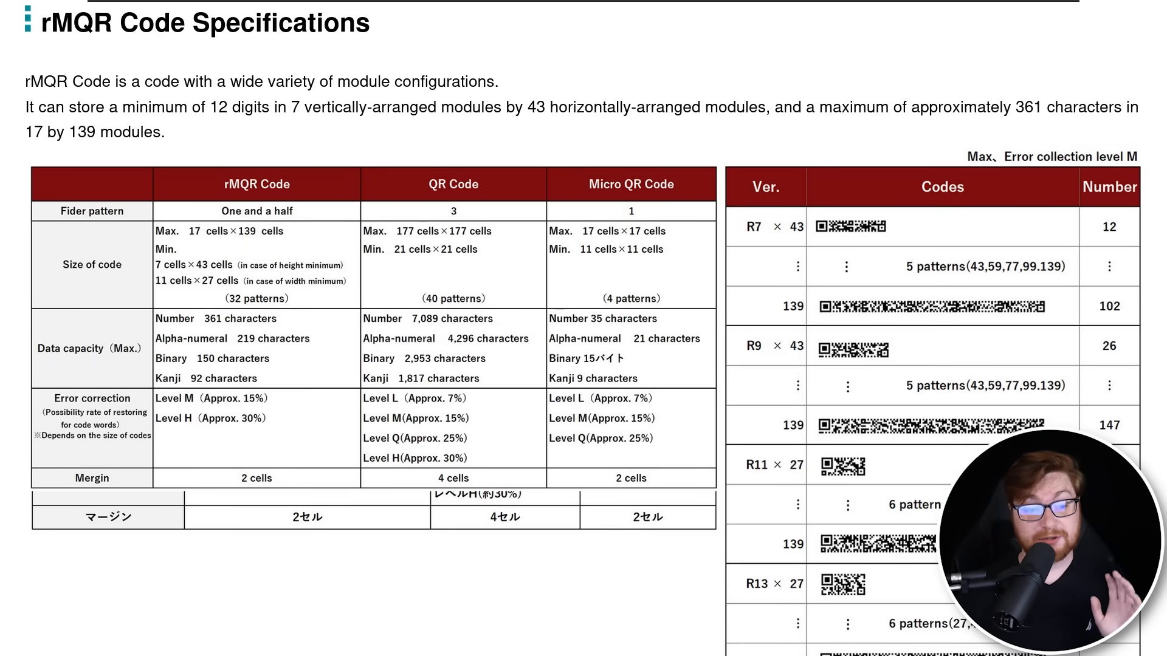
scroll(down, 3)
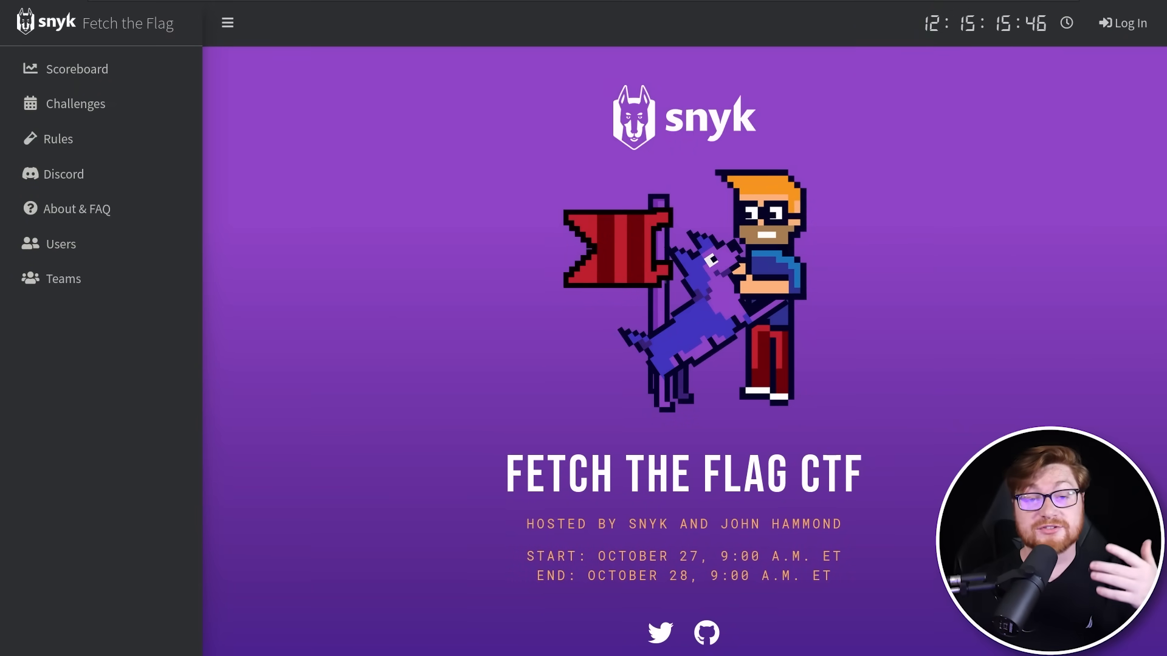
Open About & FAQ from the sidebar and review its questions on teams, prizes and solutions
scroll(down, 3)
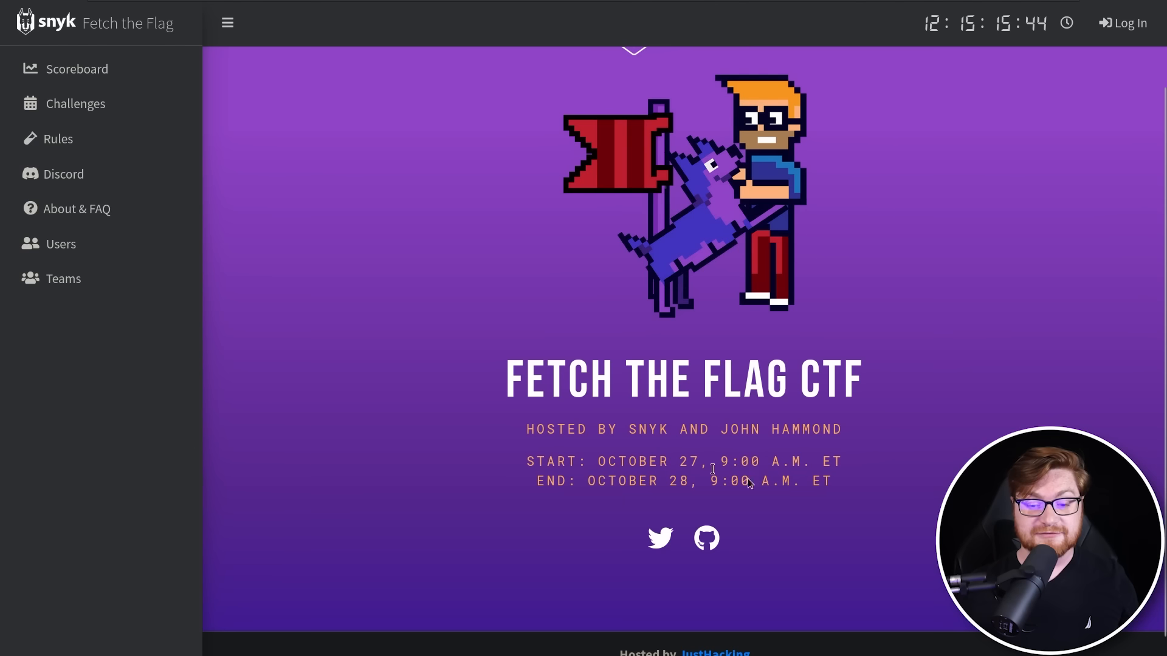
mouse_move(619, 477)
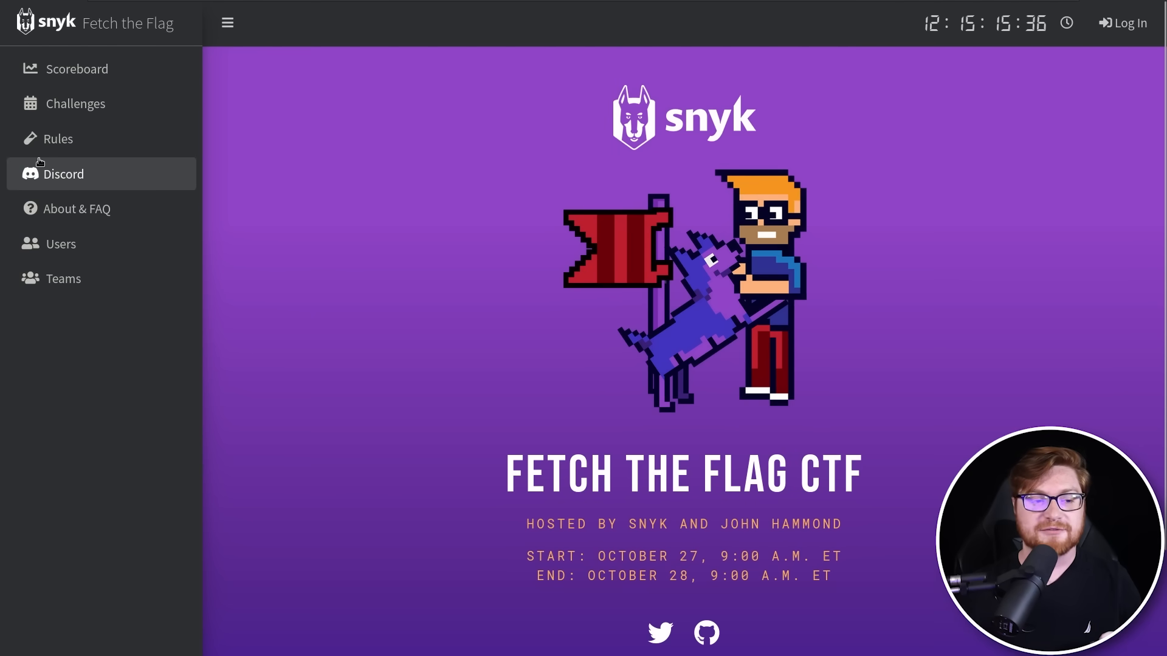
click(76, 208)
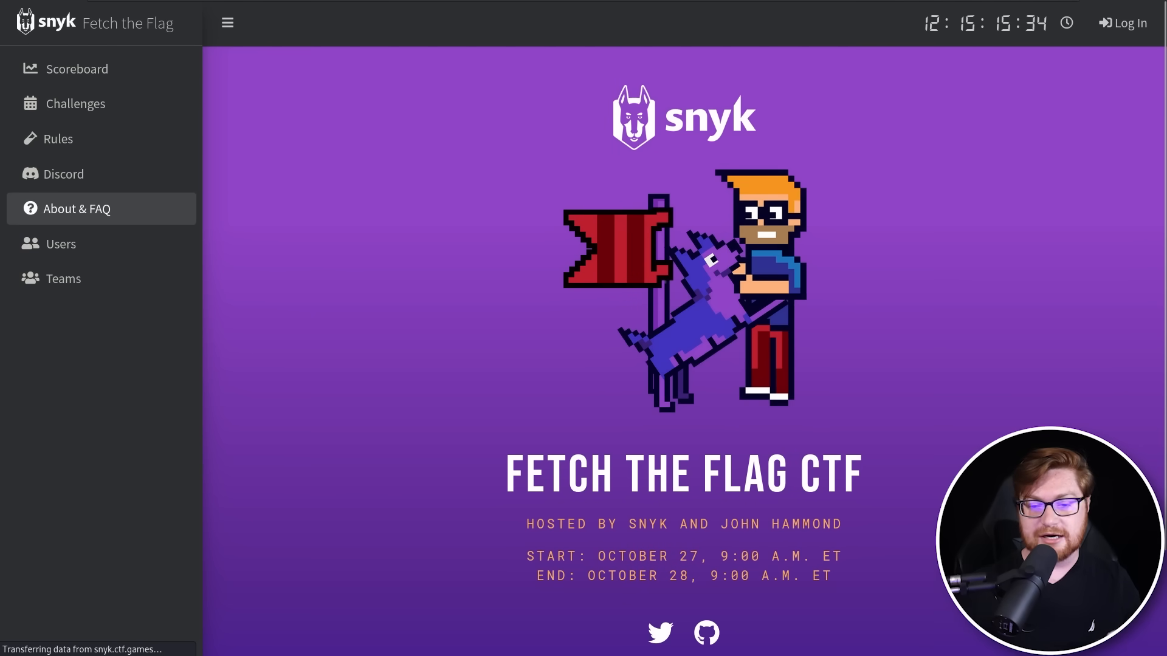
scroll(down, 3)
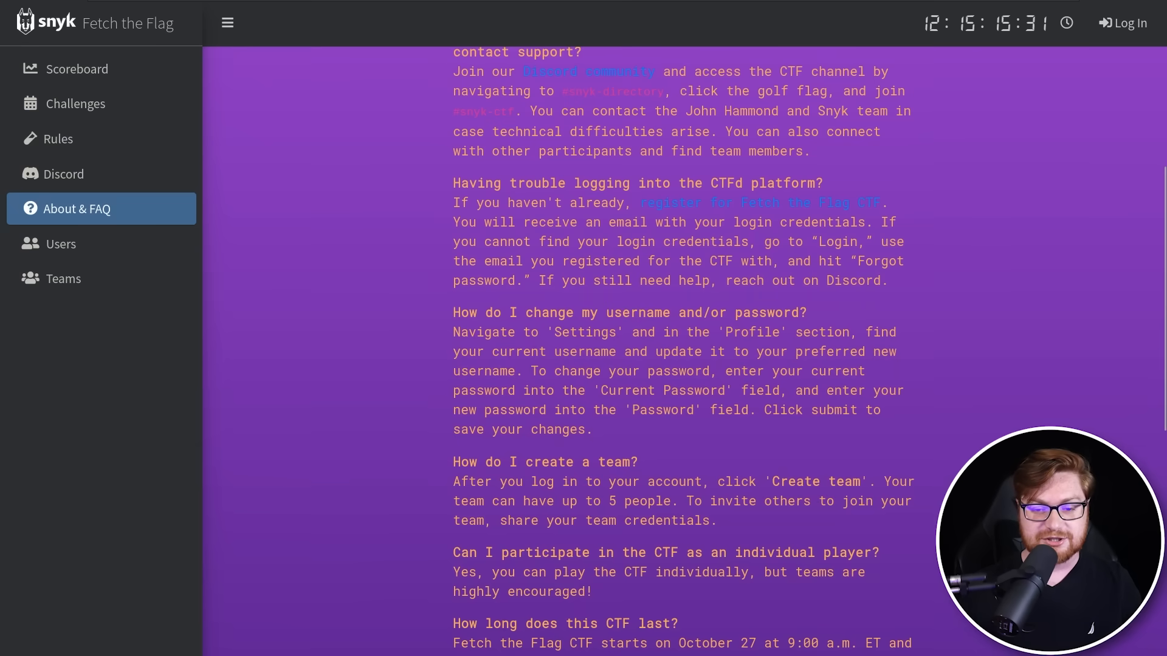
scroll(down, 3)
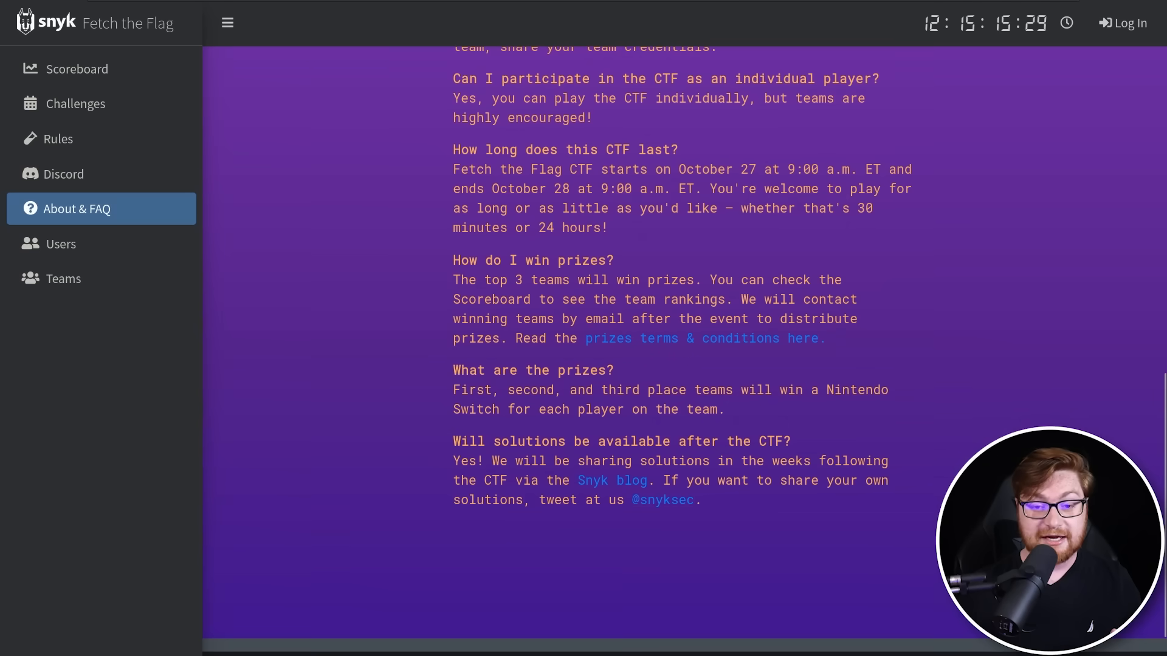
scroll(up, 3)
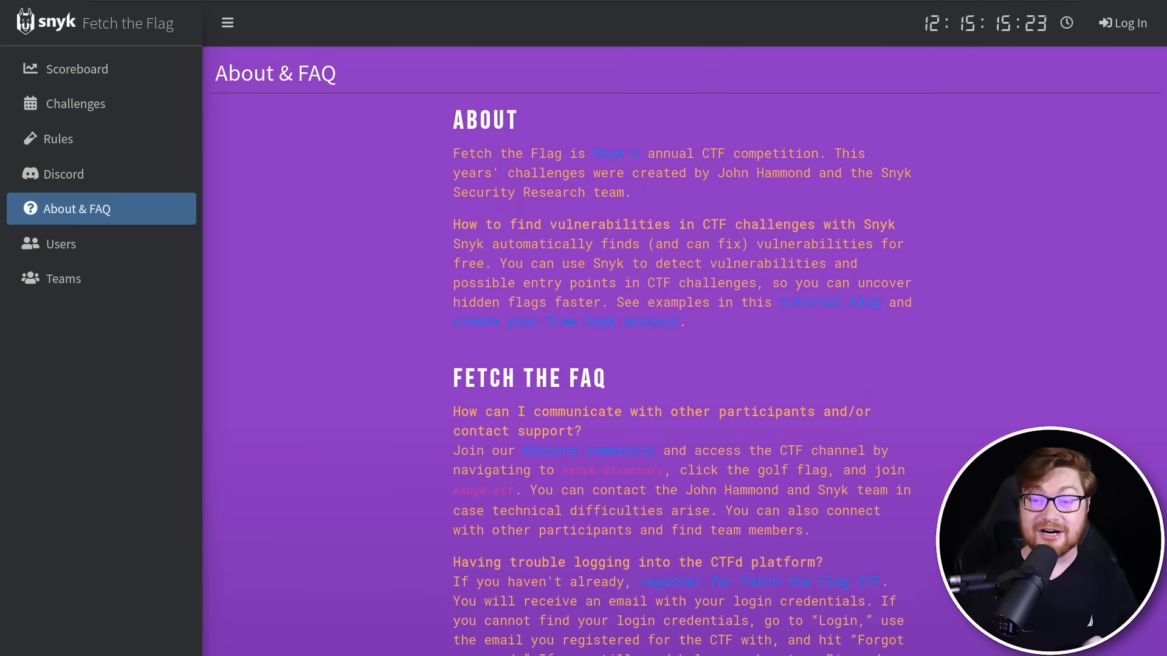
mouse_move(76, 68)
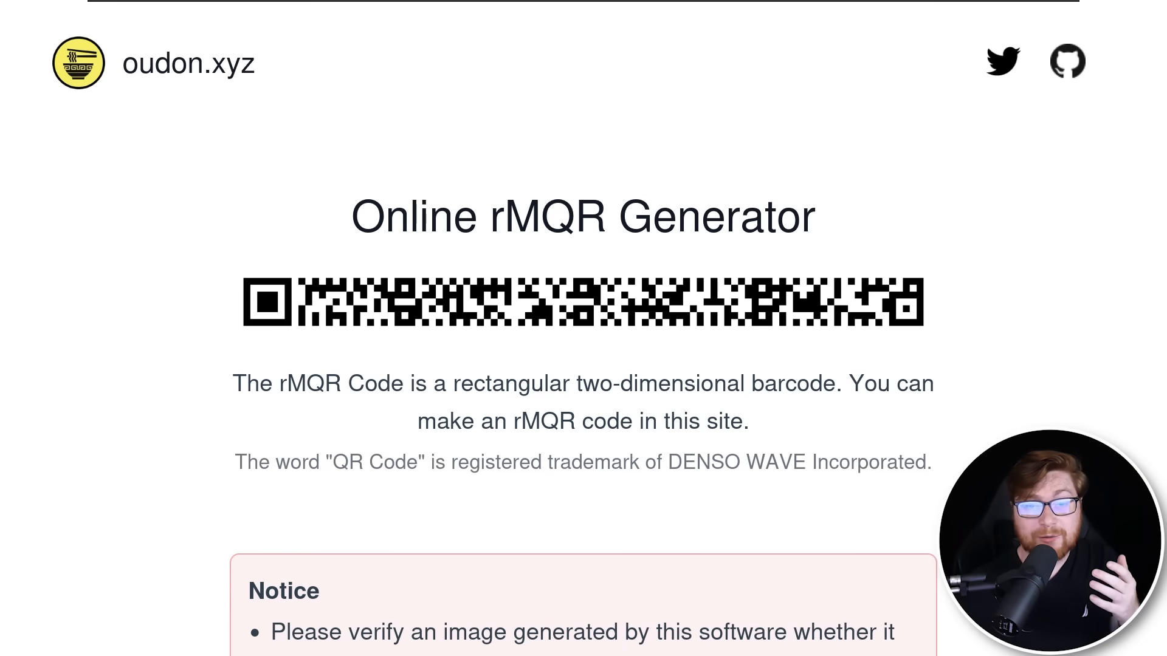
mouse_move(738, 454)
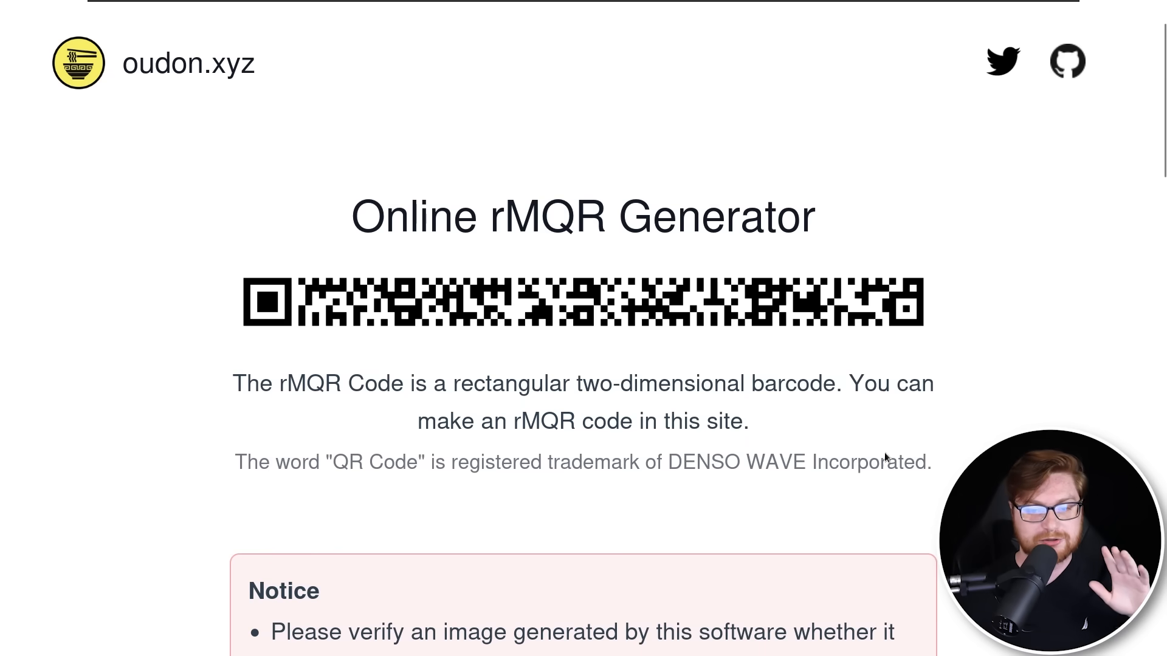
Scroll to the Data box and enter 'pleasr subscribe' as the rMQR message
scroll(down, 3)
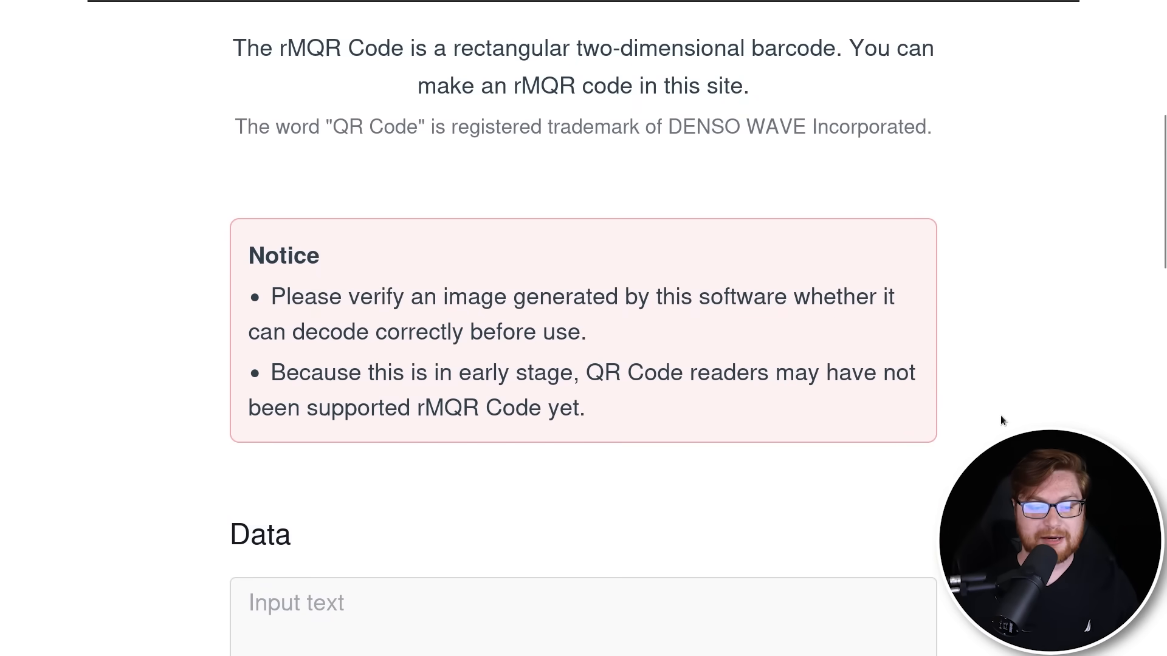
scroll(down, 3)
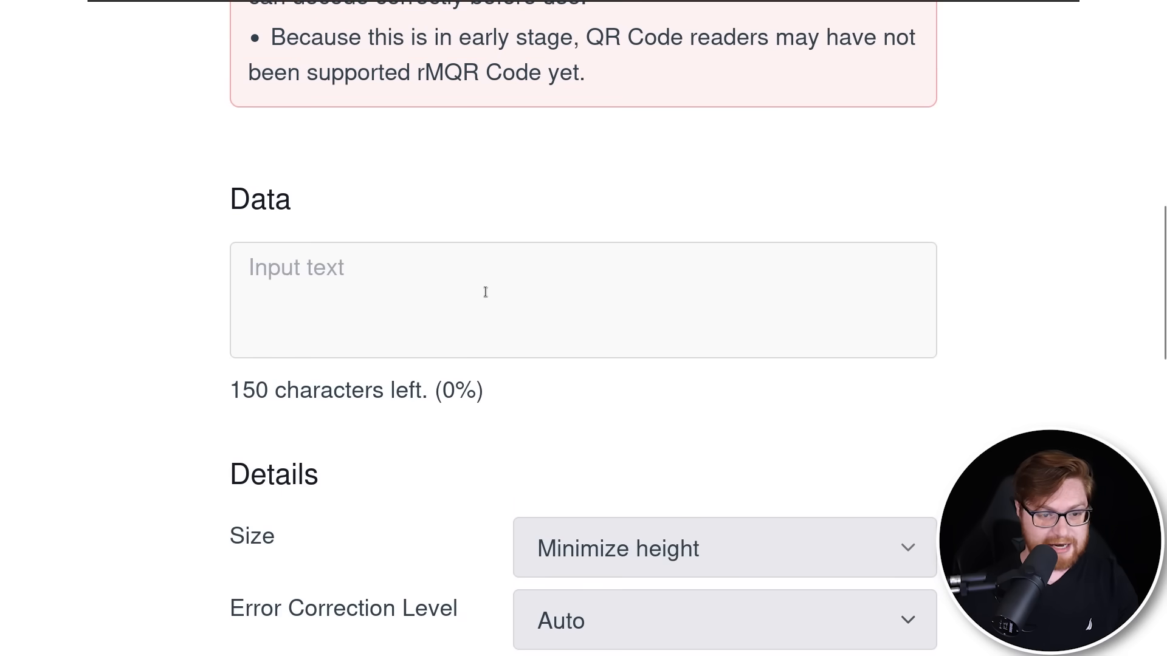
text(p)
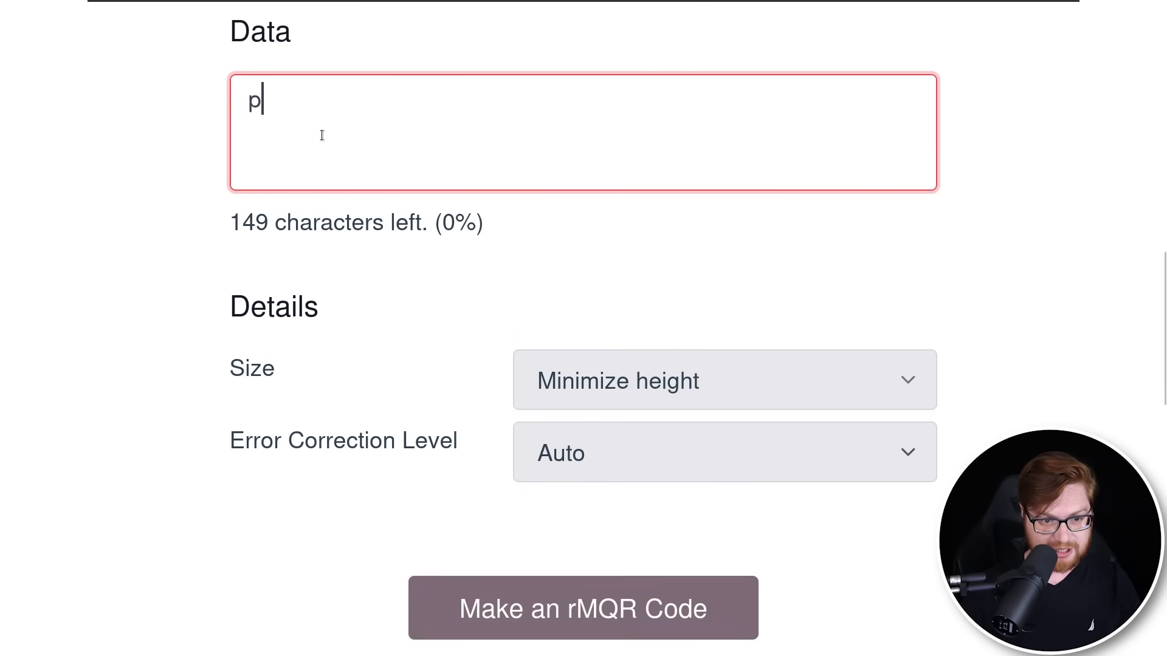
text(leasr subscribe)
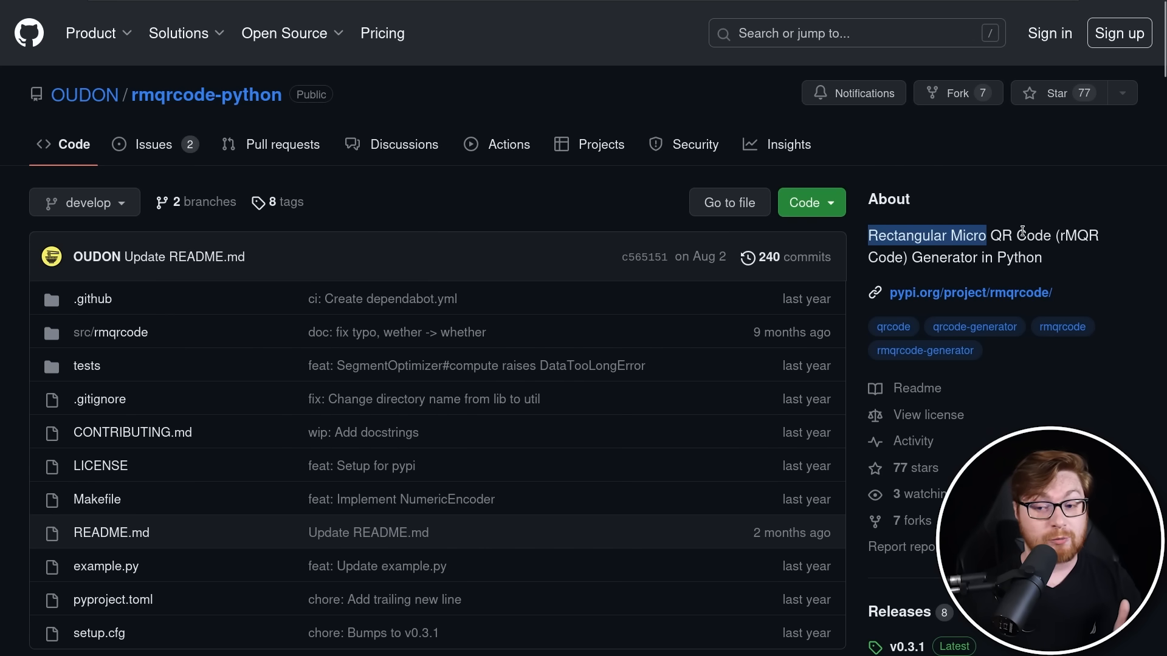
mouse_move(1120, 386)
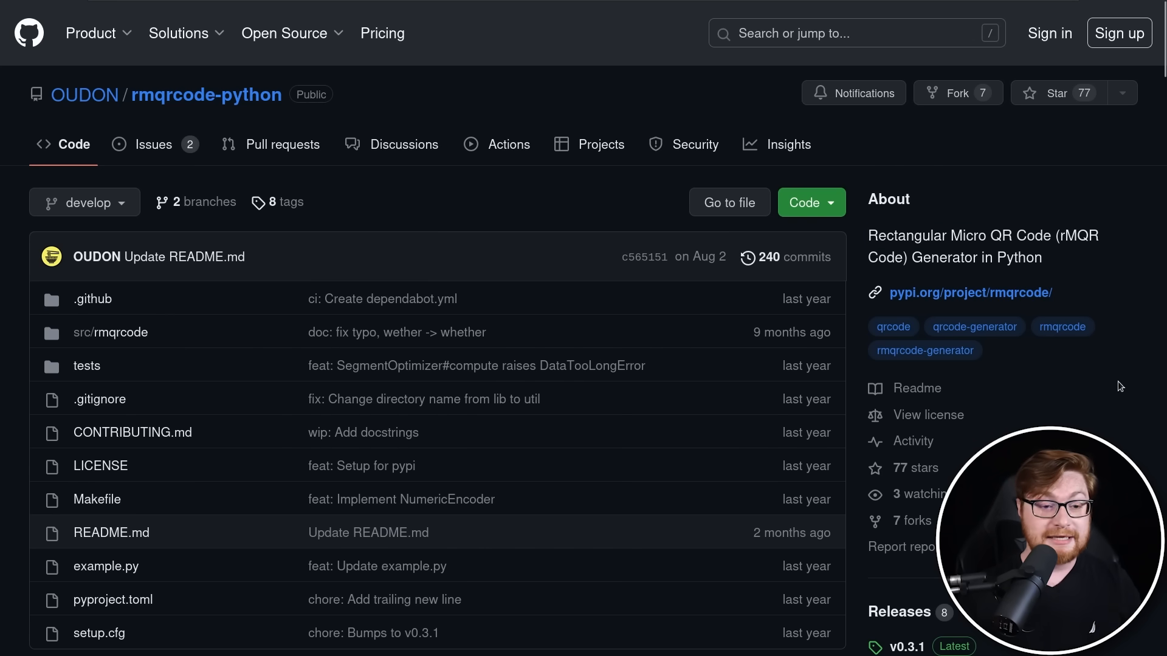
Scroll the rmqrcode-python README through Installation, Basic Usage, error correction levels and fit strategy images
scroll(down, 3)
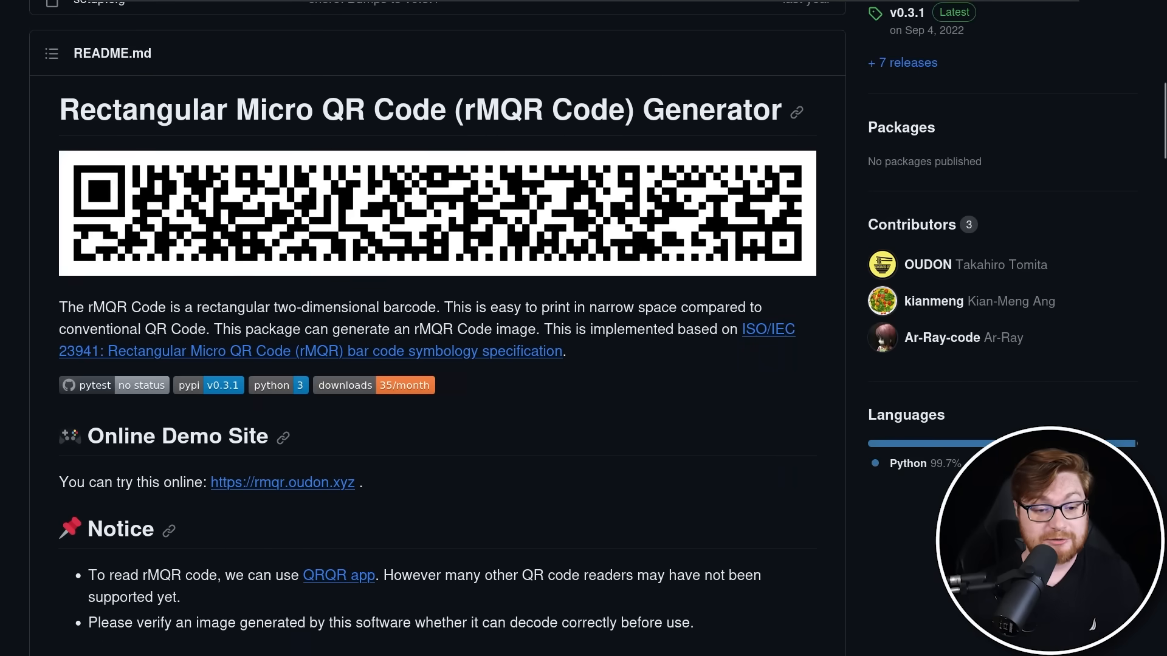
scroll(down, 3)
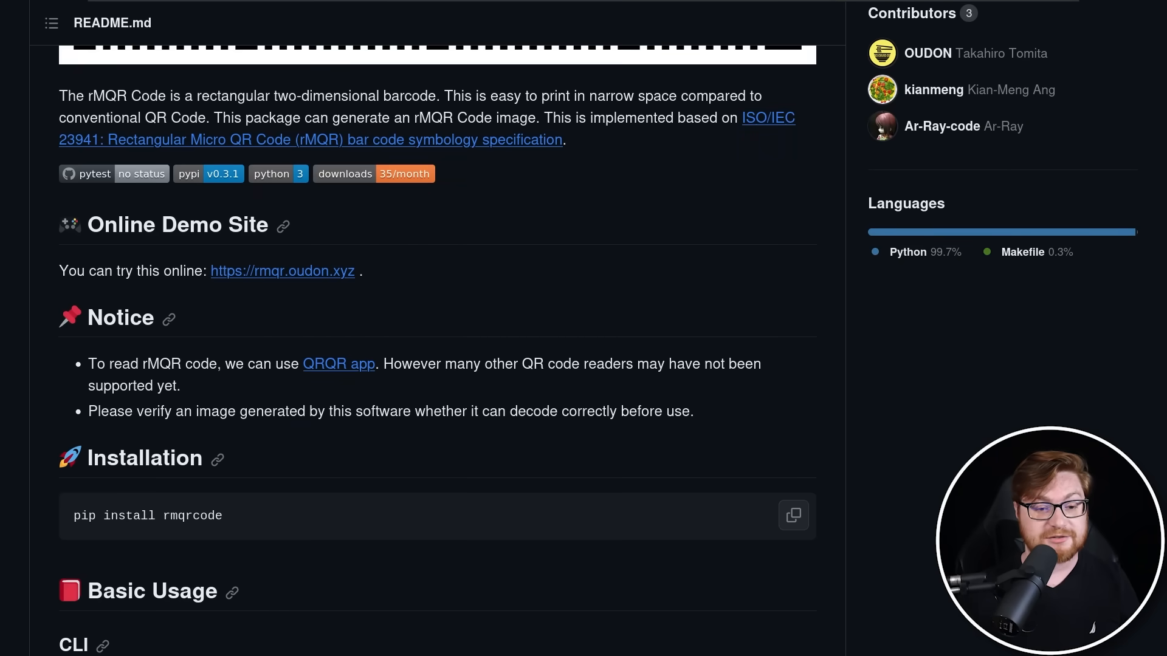
scroll(down, 3)
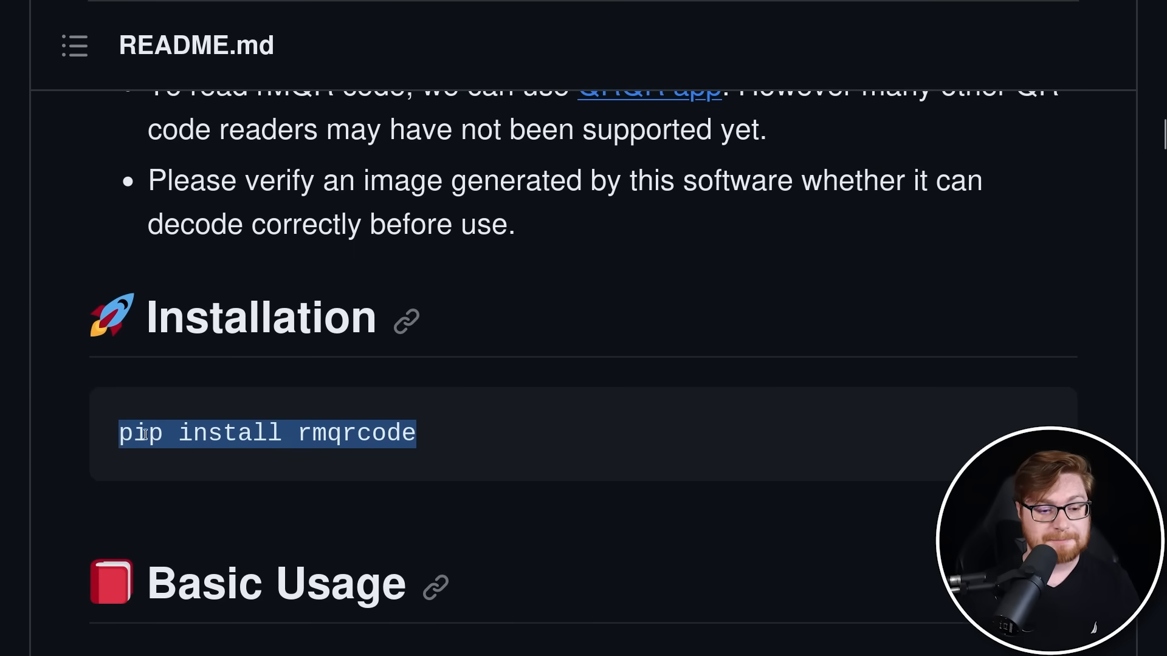
scroll(down, 3)
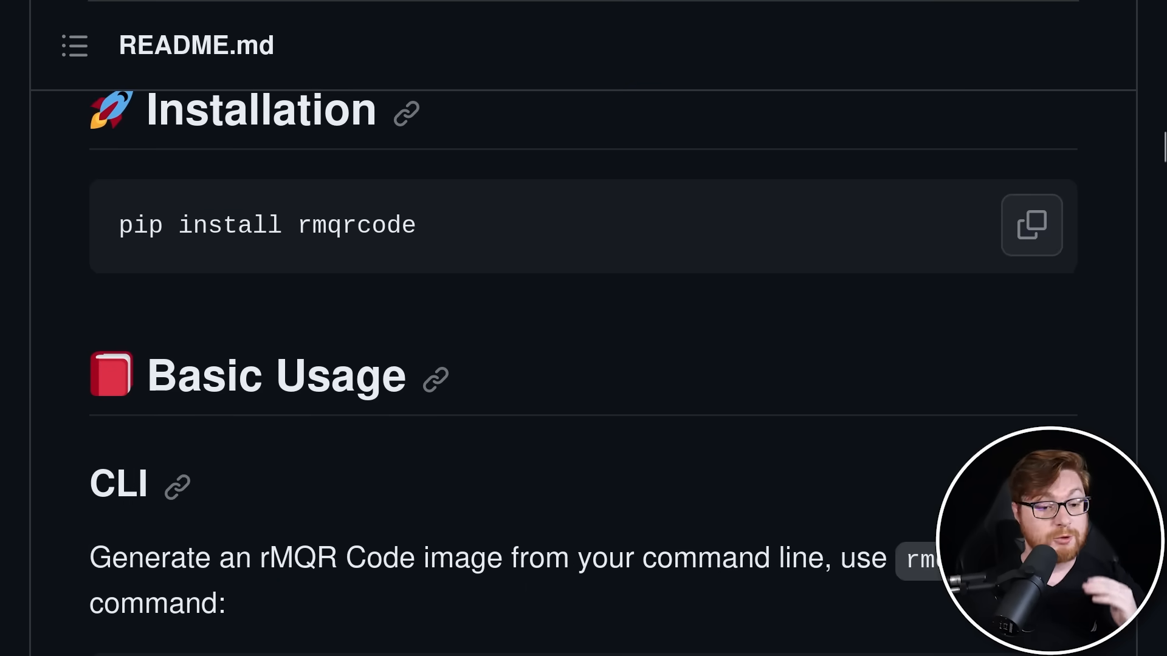
scroll(down, 3)
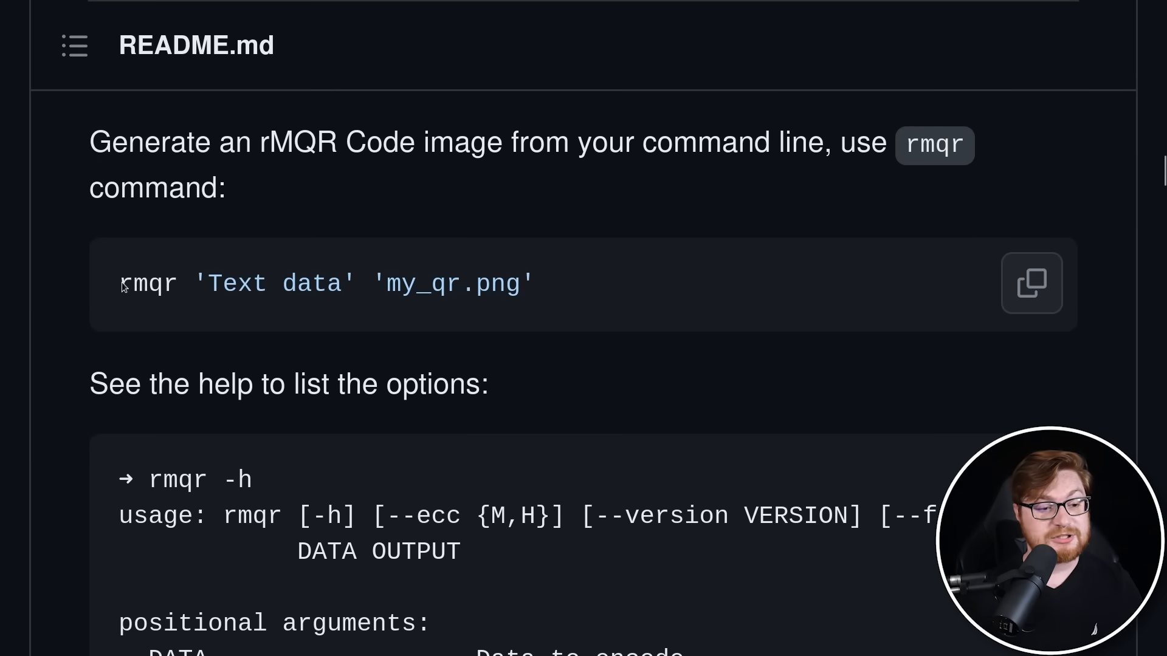
mouse_move(596, 289)
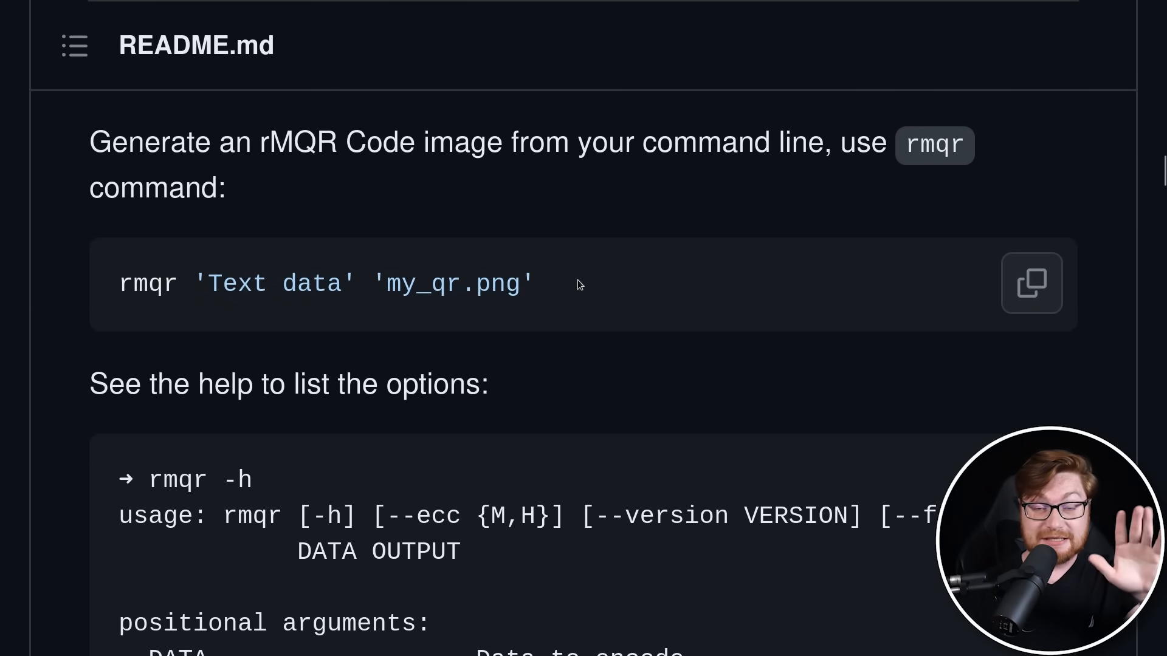
scroll(down, 3)
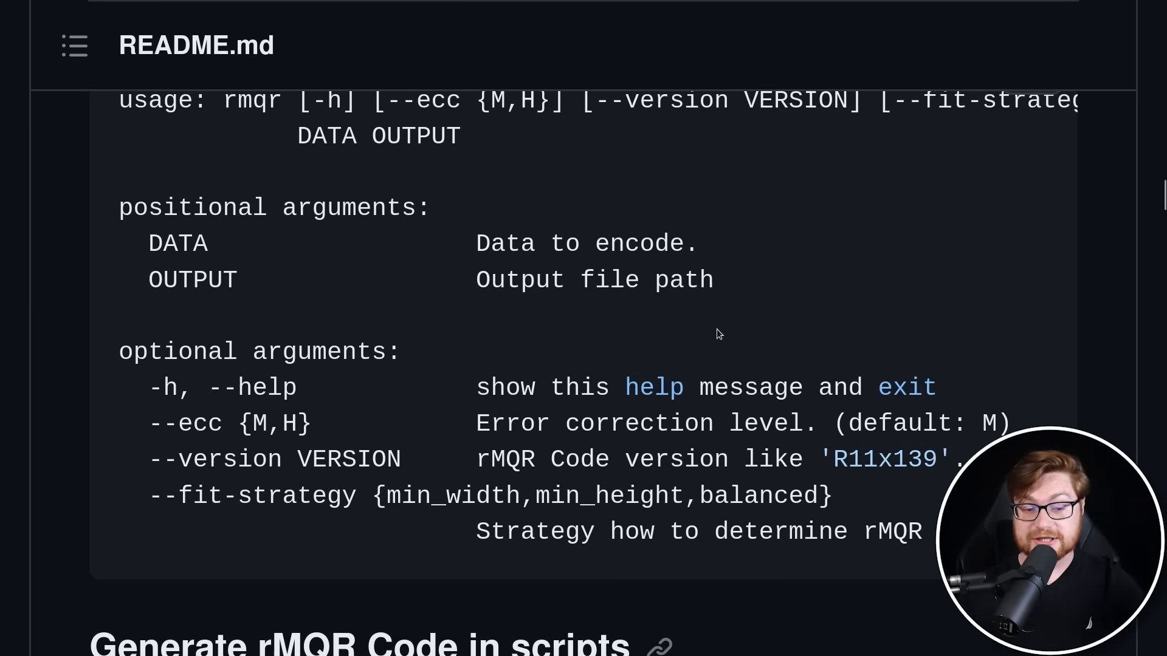
scroll(down, 3)
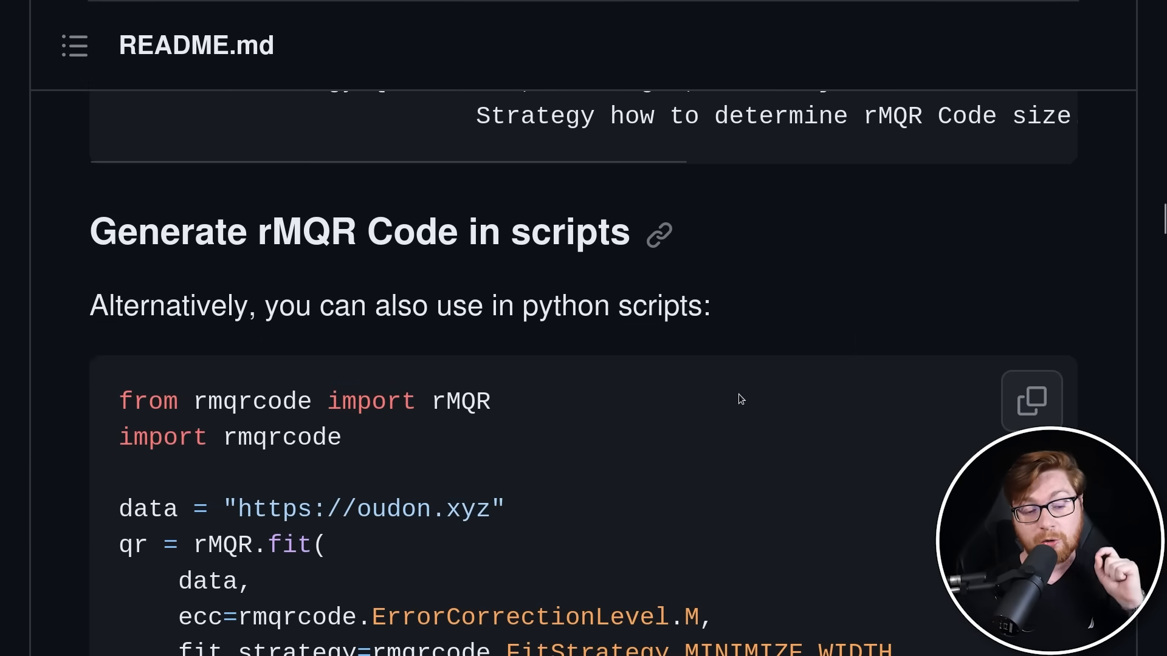
scroll(down, 3)
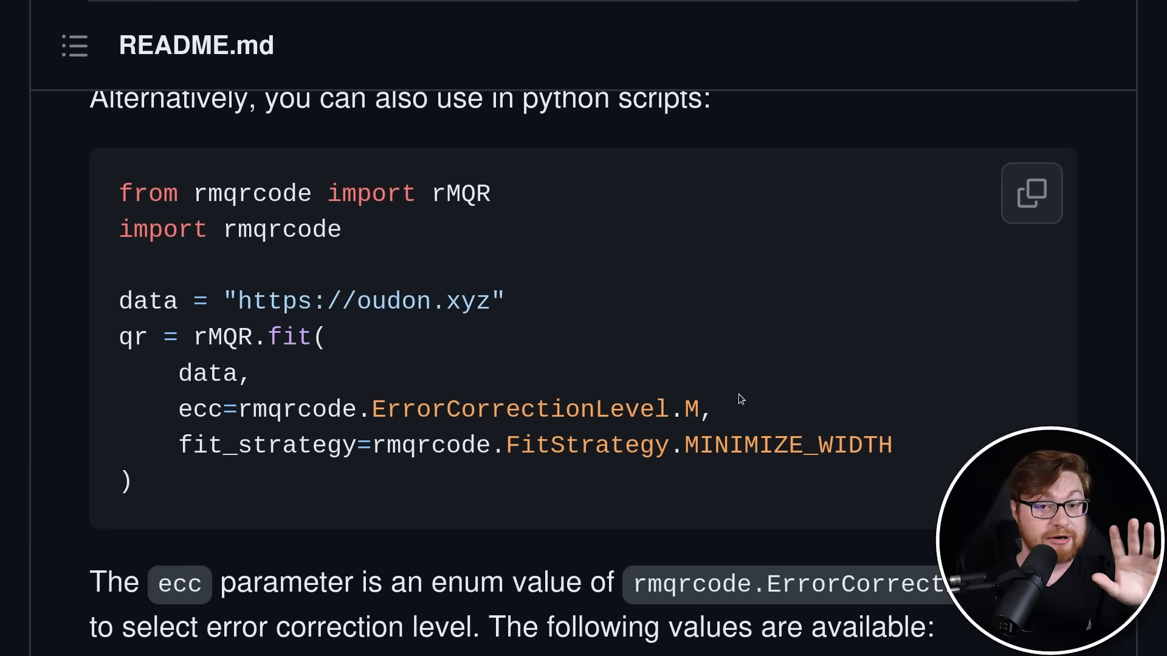
mouse_move(157, 484)
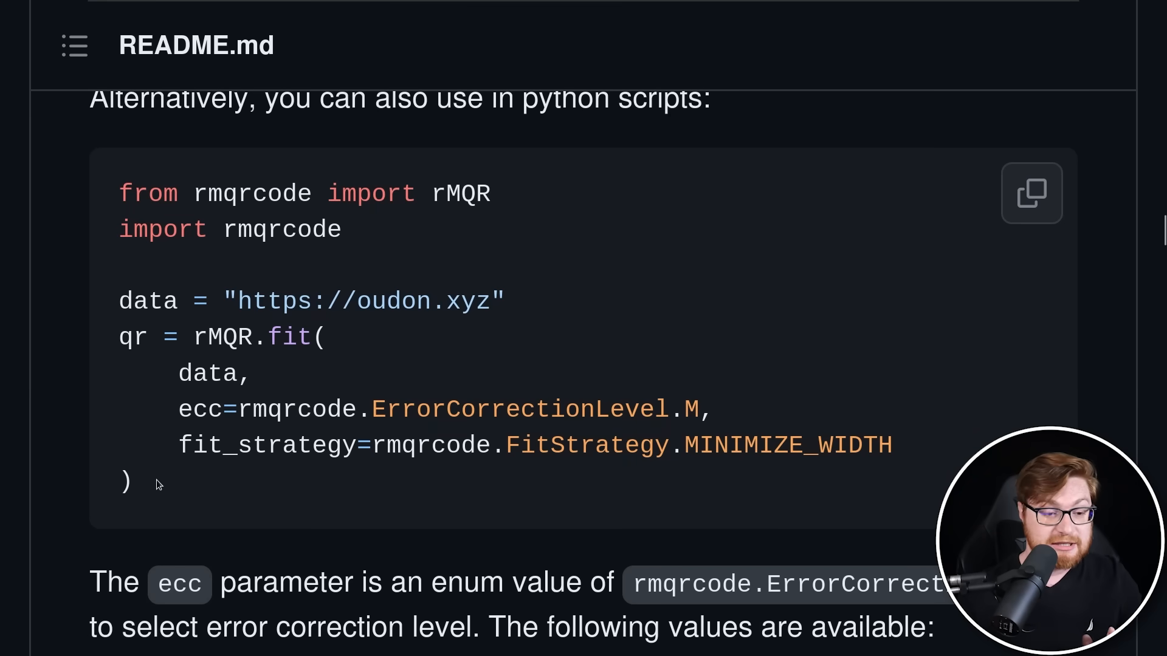
mouse_move(186, 432)
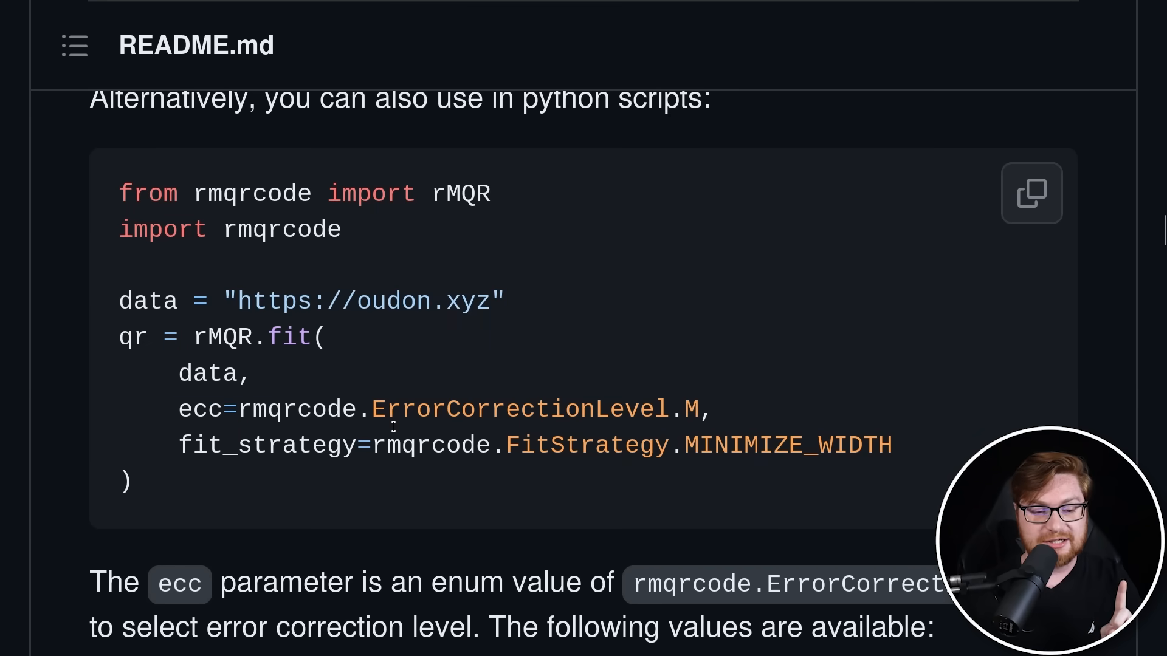
scroll(down, 3)
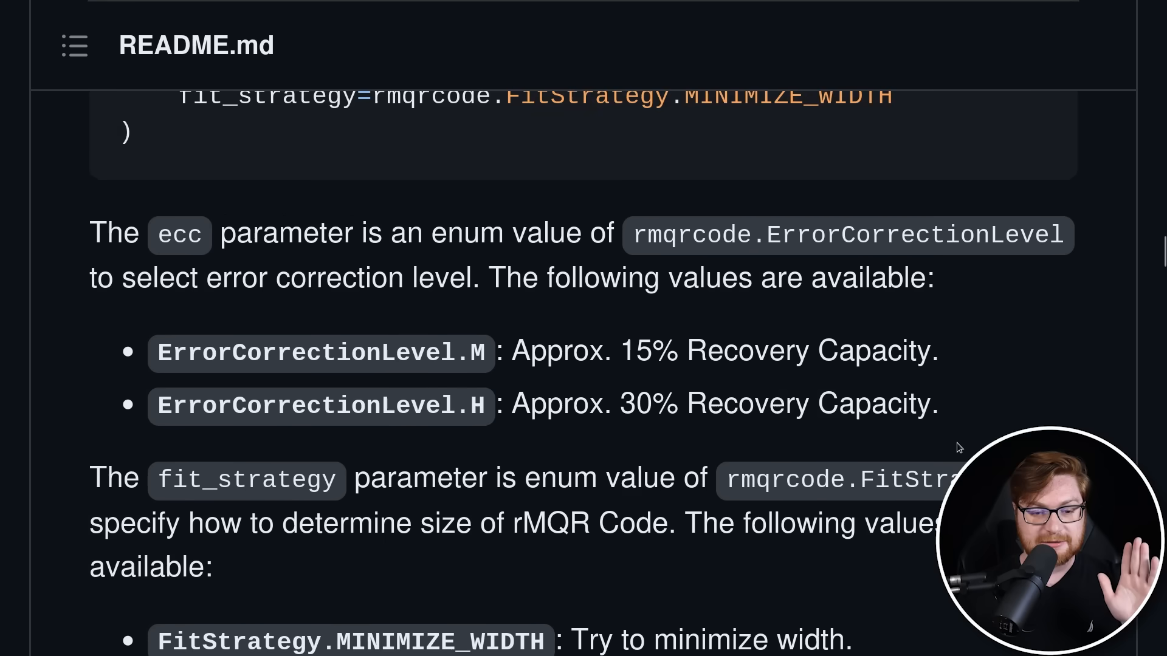
scroll(down, 3)
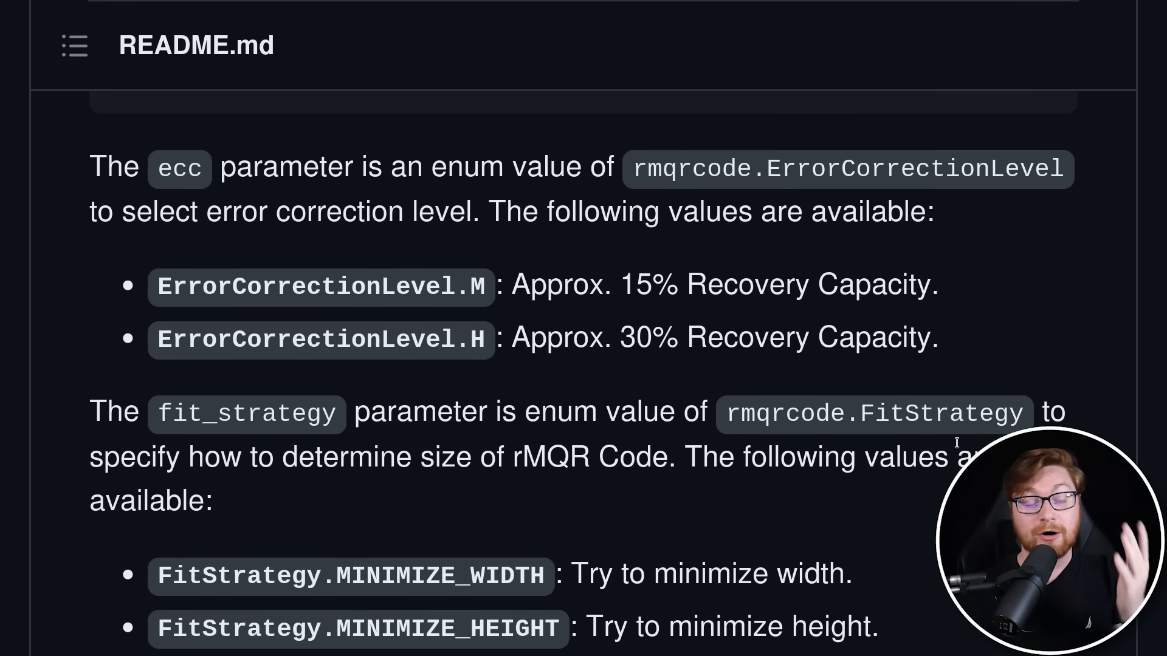
scroll(down, 3)
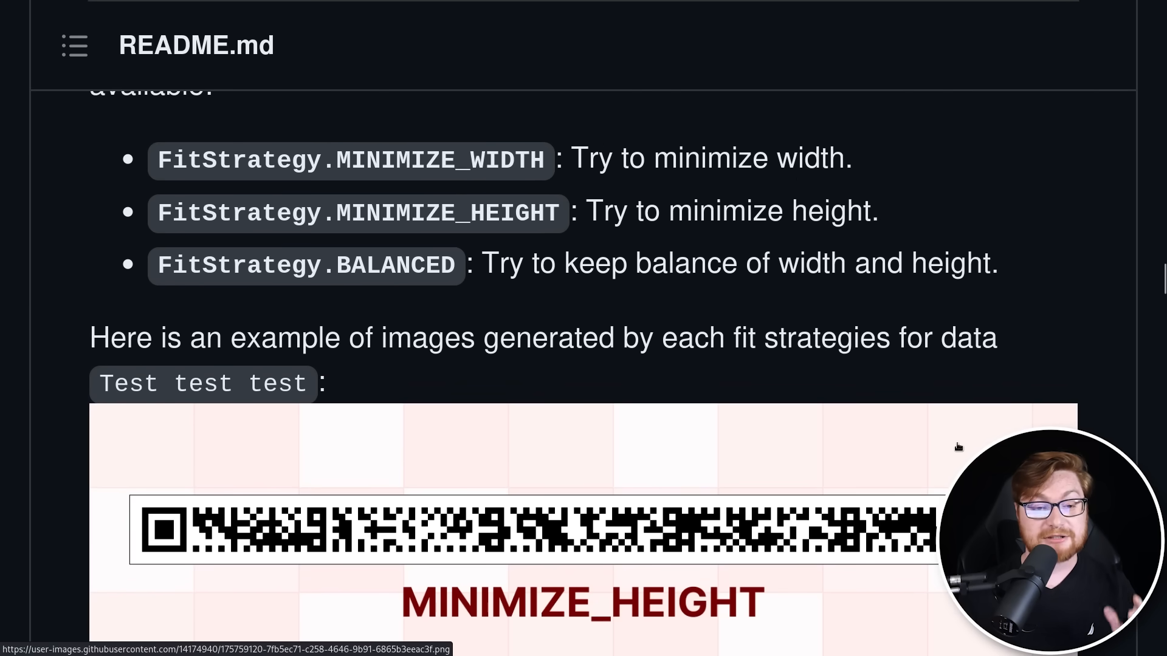
scroll(down, 3)
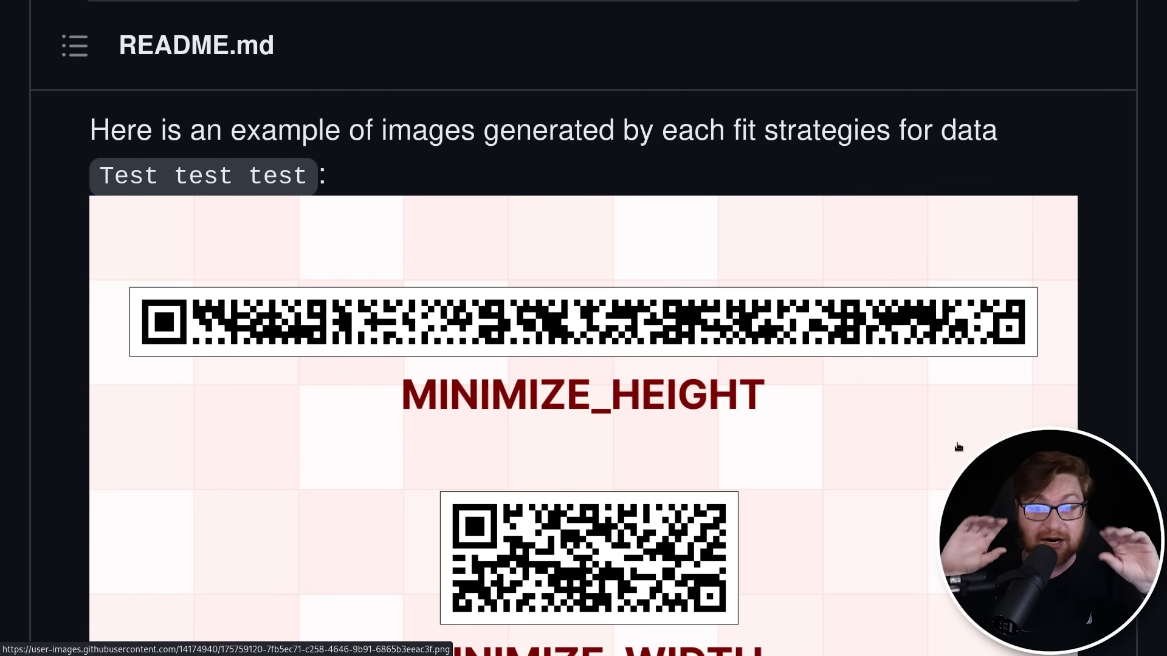
scroll(down, 3)
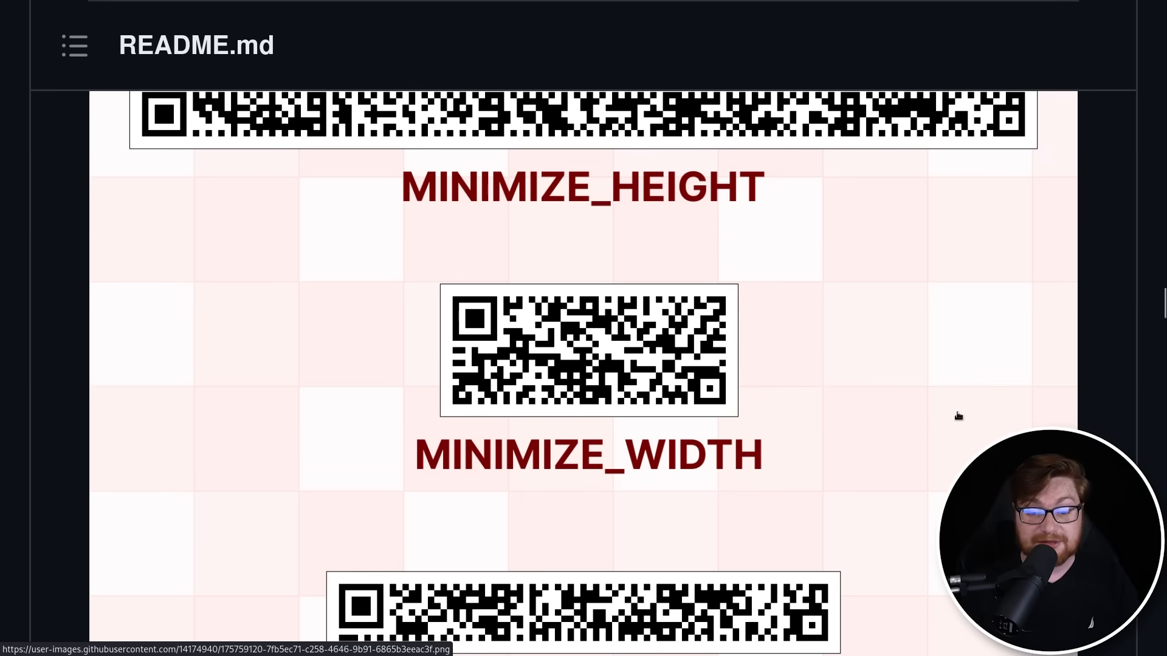
scroll(down, 3)
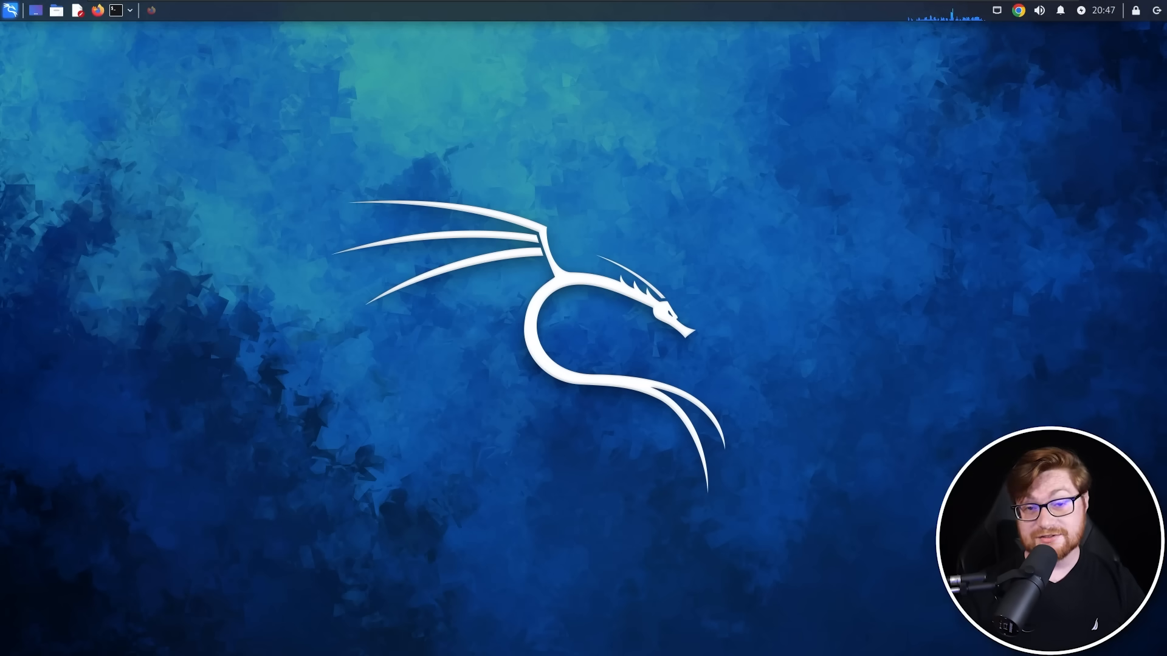
Open a terminal and install the rmqrcode package with pip
click(115, 9)
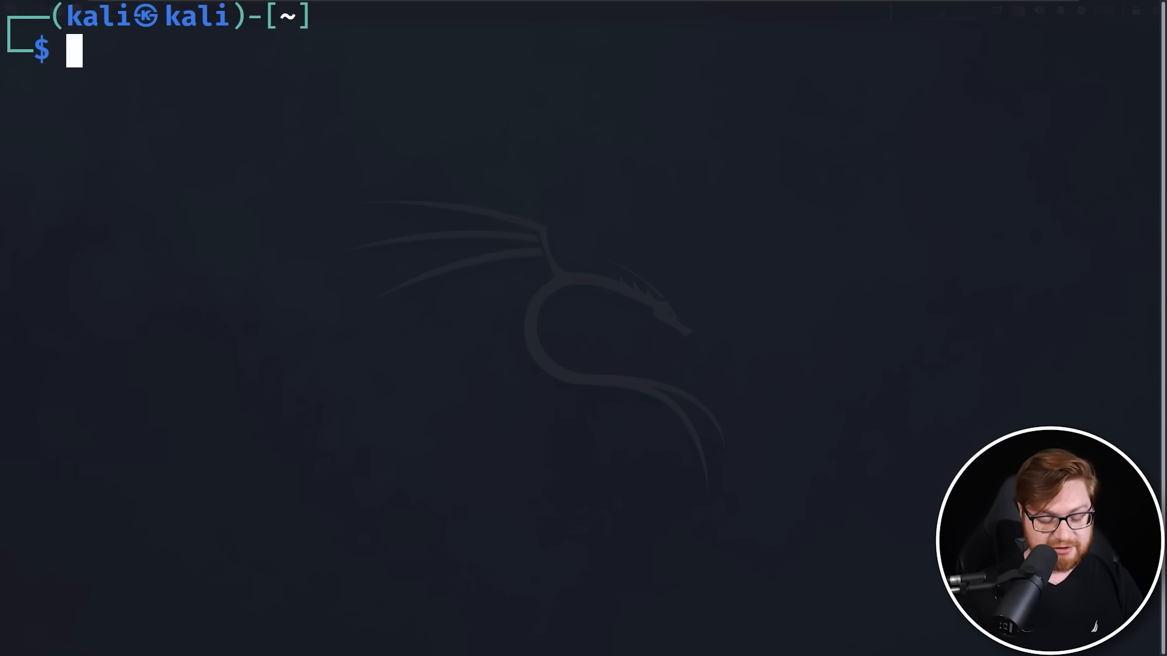
text(pip install rmqrcode)
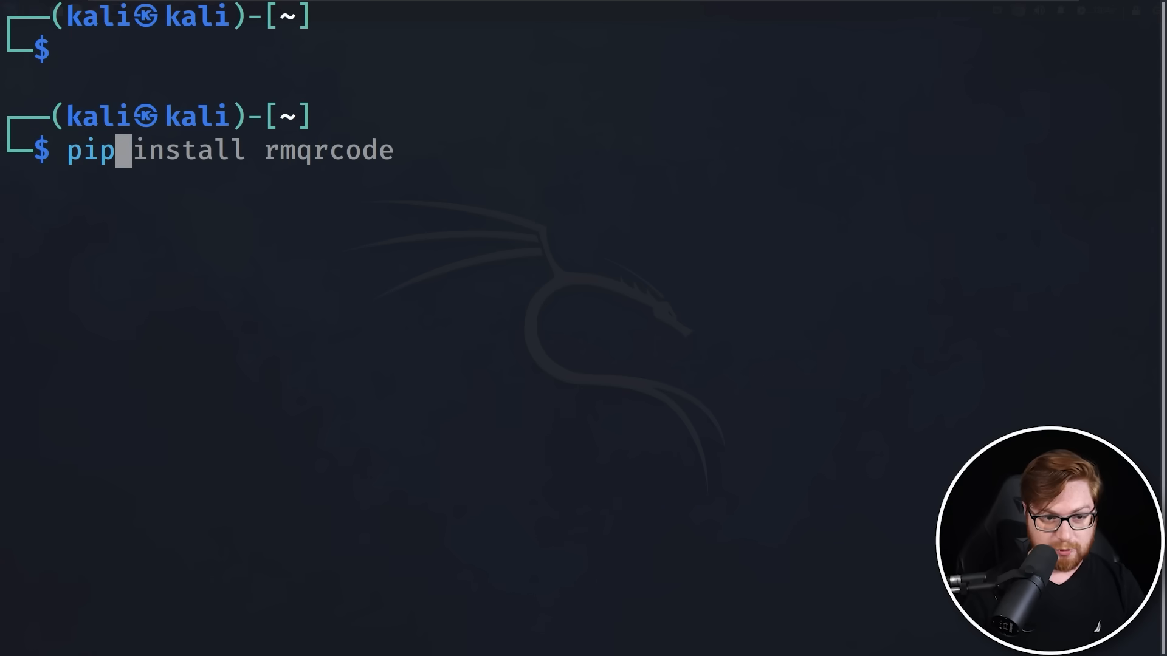
key(Return)
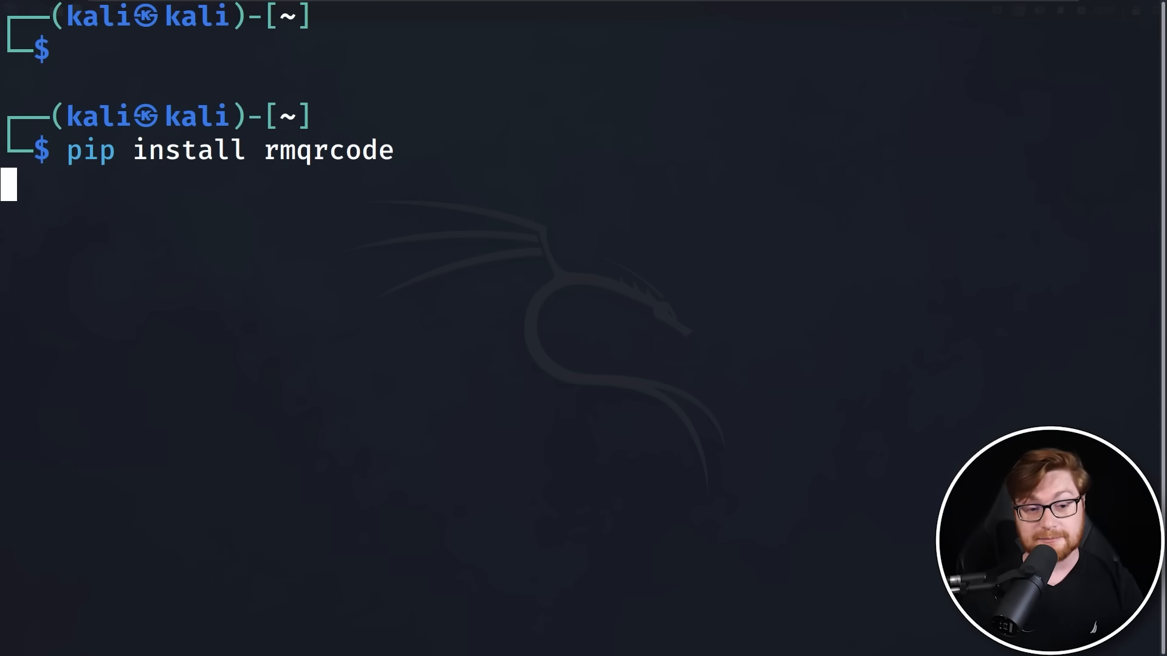
key(Return)
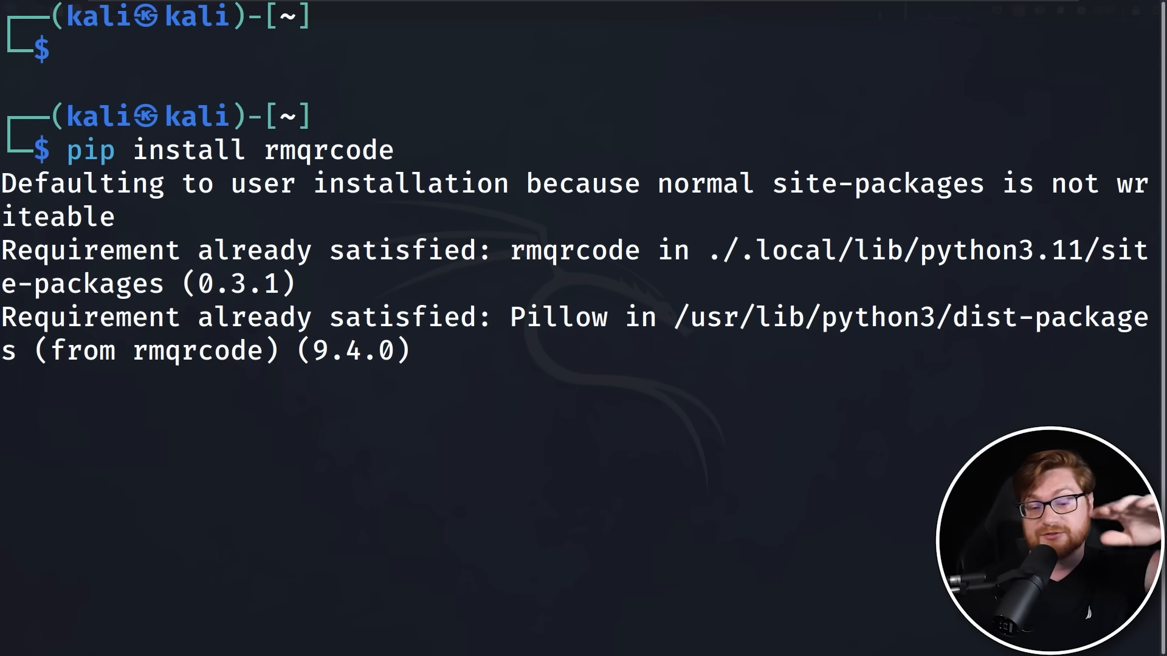
key(Return)
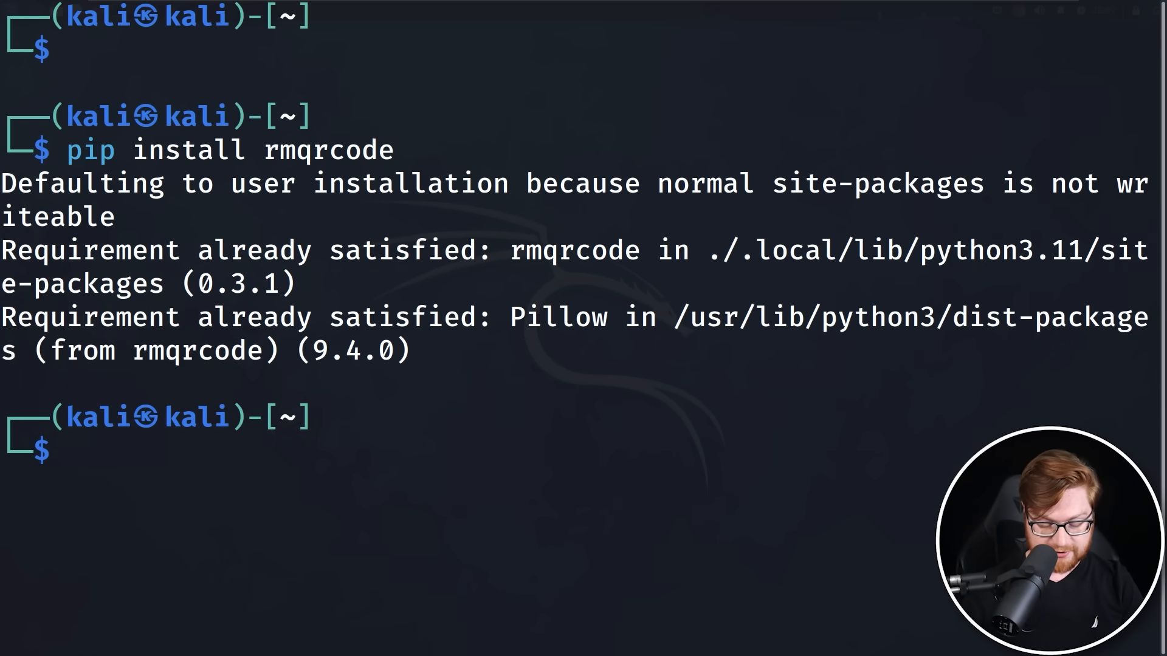
text(rmqr 'hello world' test.png)
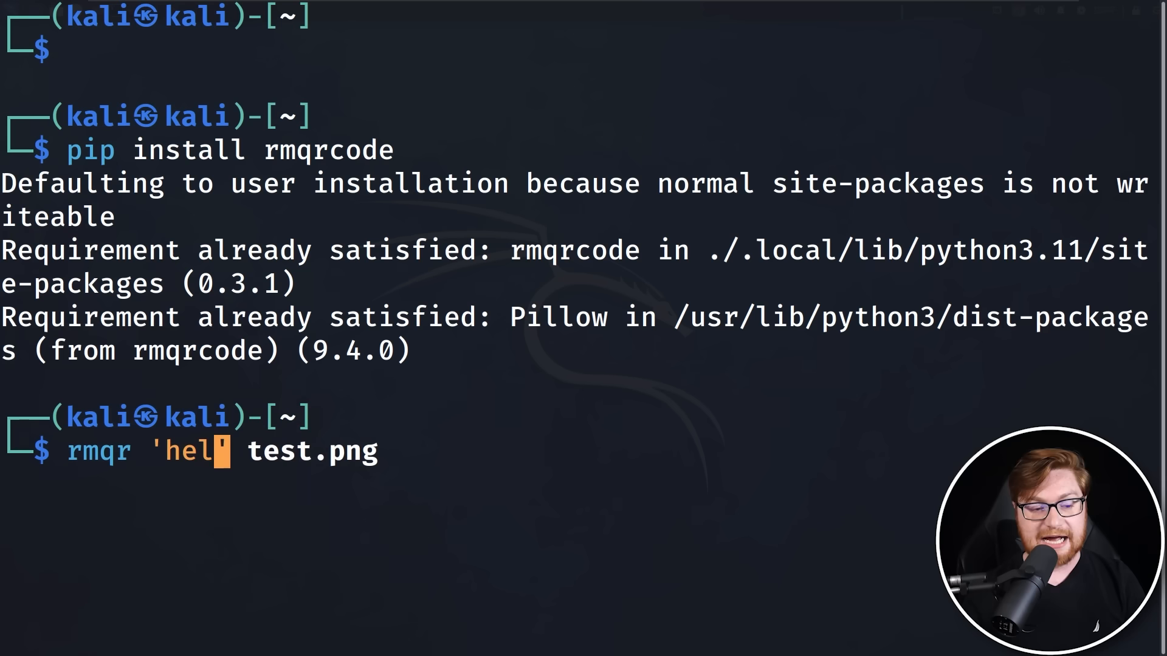
text(flag)
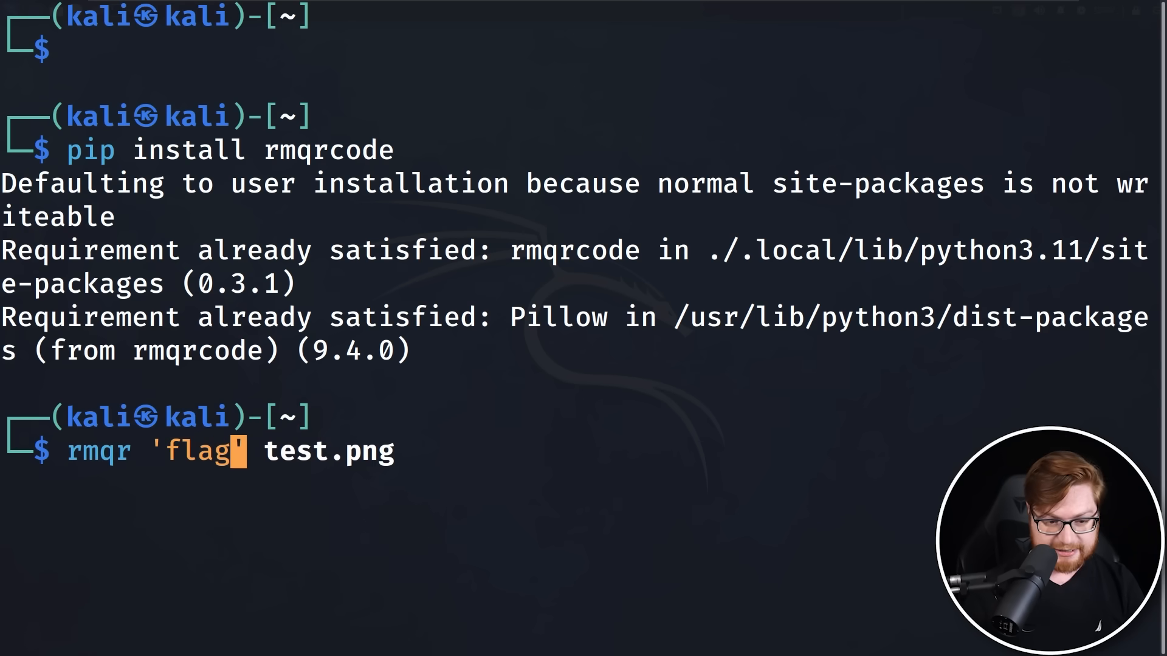
text({5345734756347865237894})
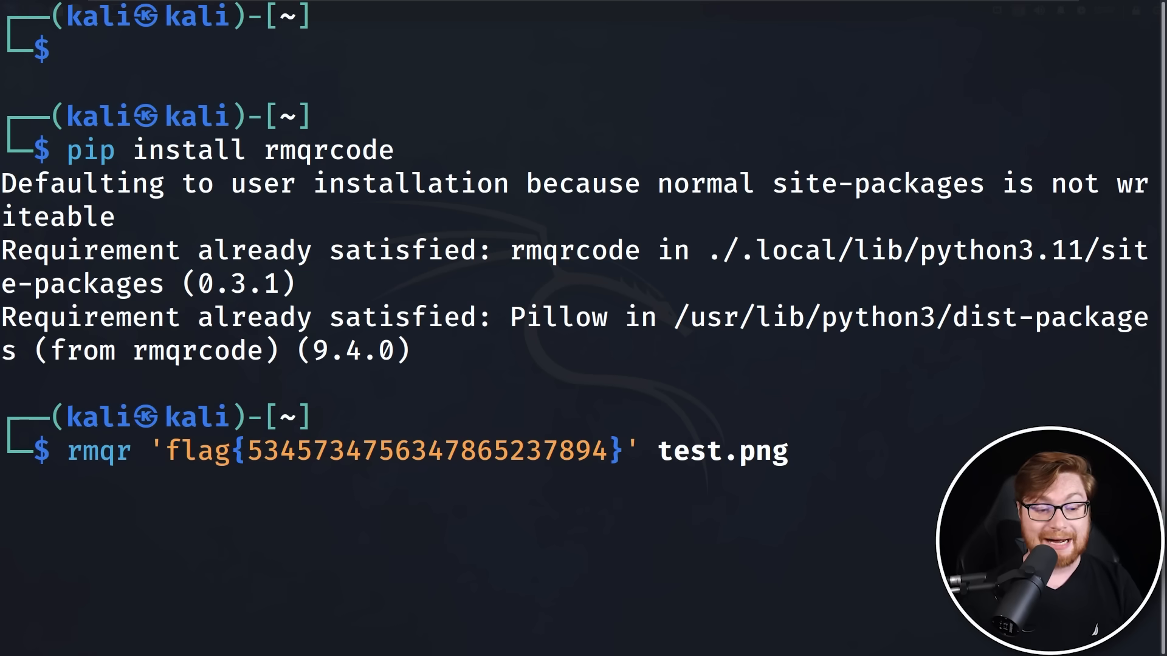
text(ristretto test.png)
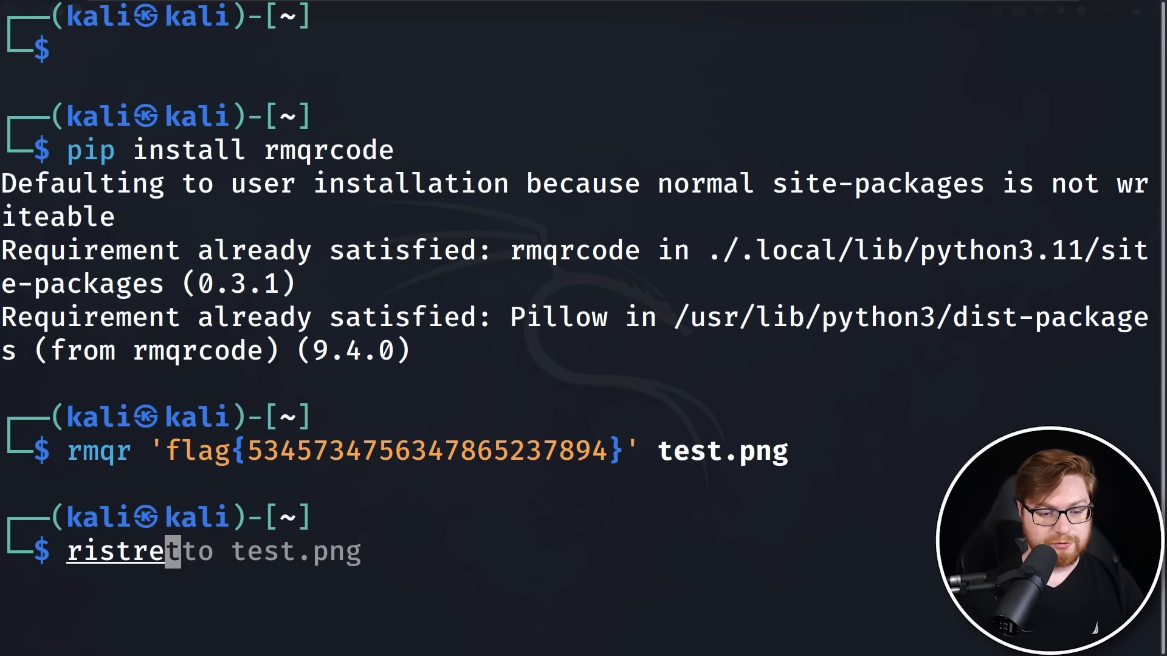
key(Return)
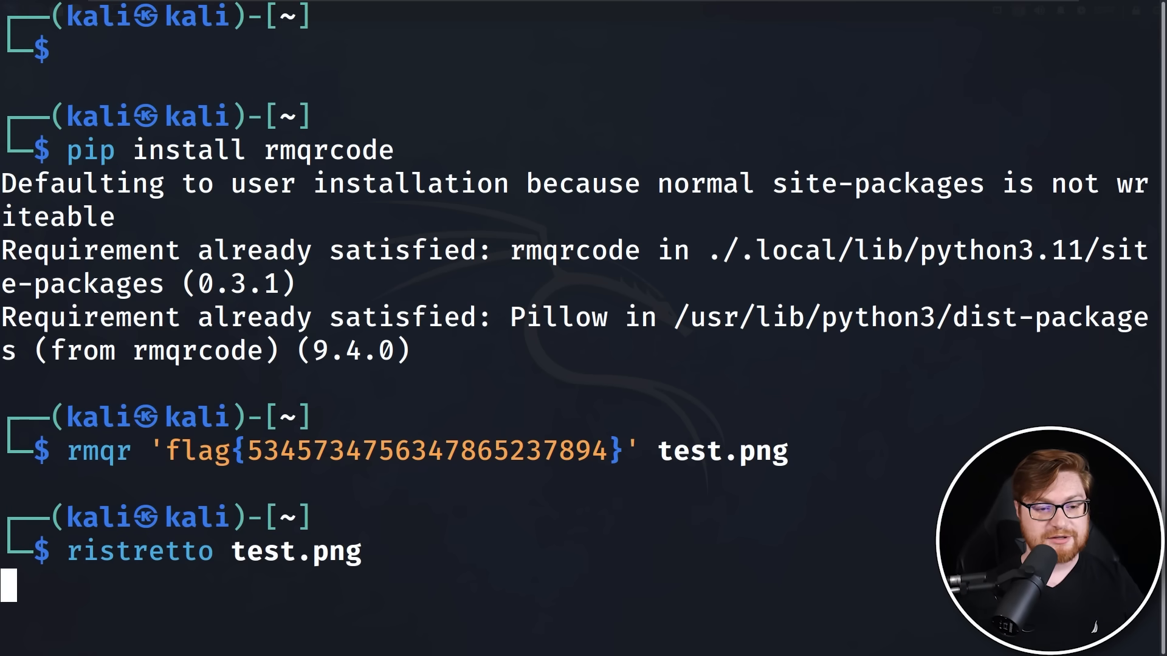
key(Return)
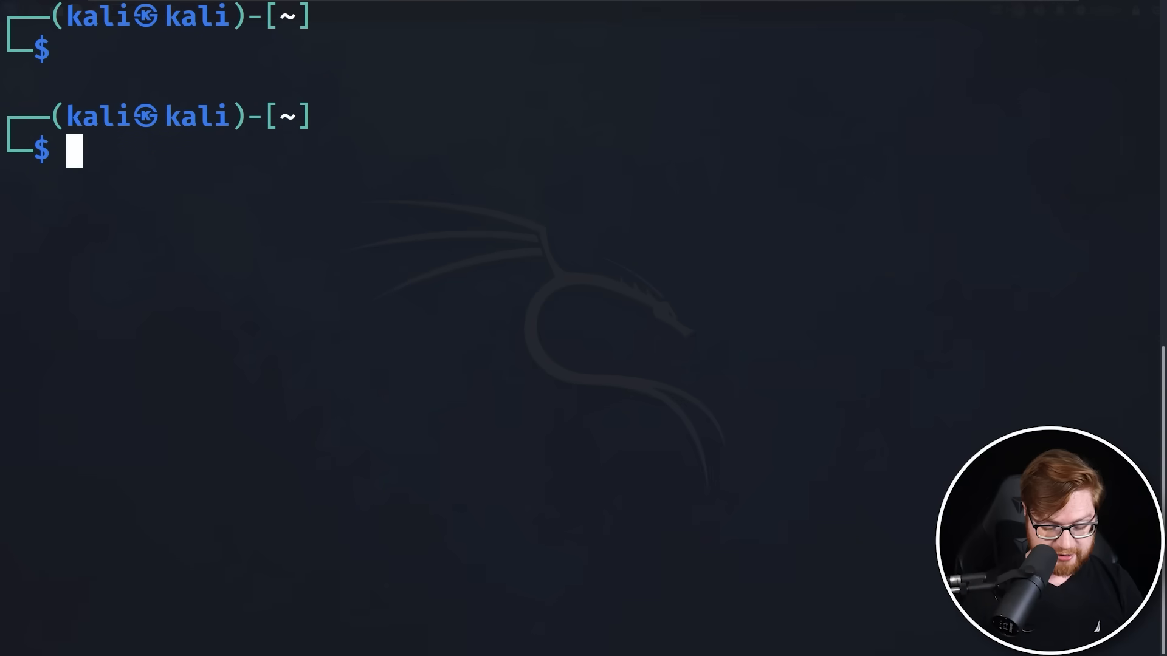
Run zbarimg on test.png; it warns that no barcode was detected
text(zbarimg test.png)
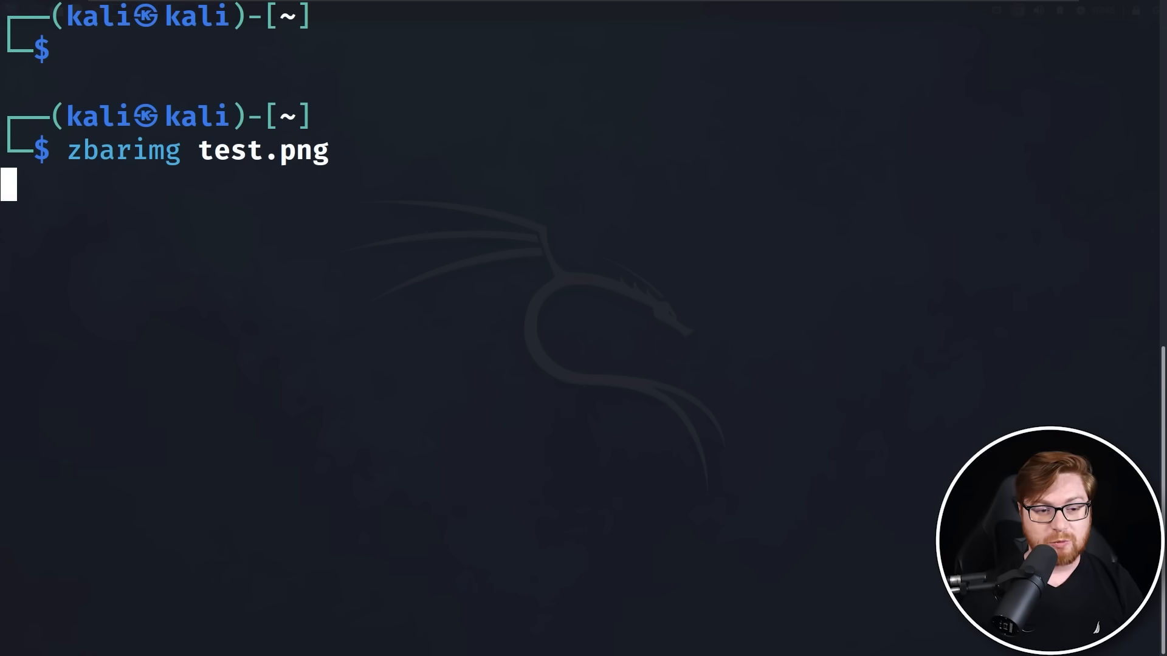
key(Return)
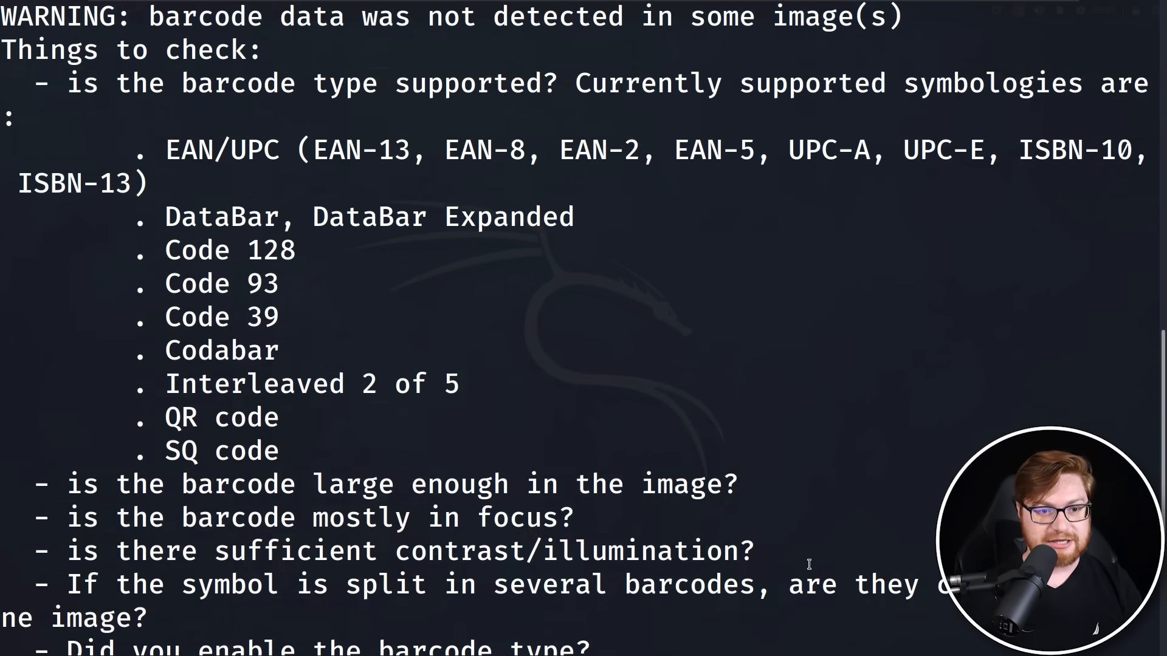
scroll(up, 3)
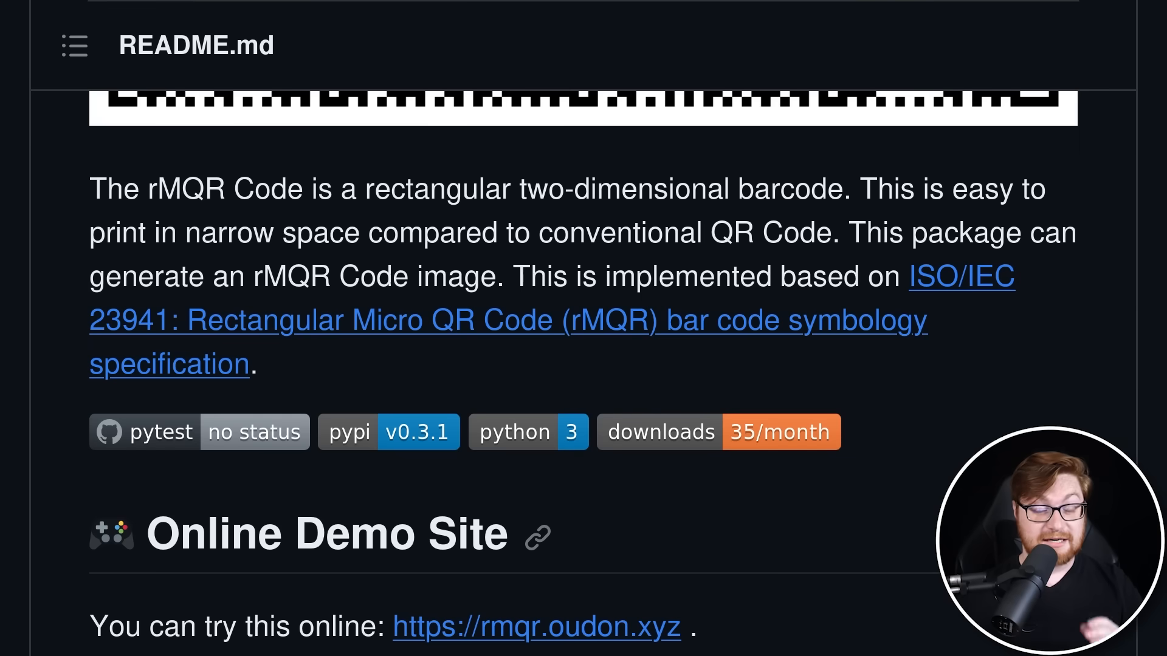
Scroll to the README's Notice section and open the QRQR reader app's Google Play page
scroll(down, 3)
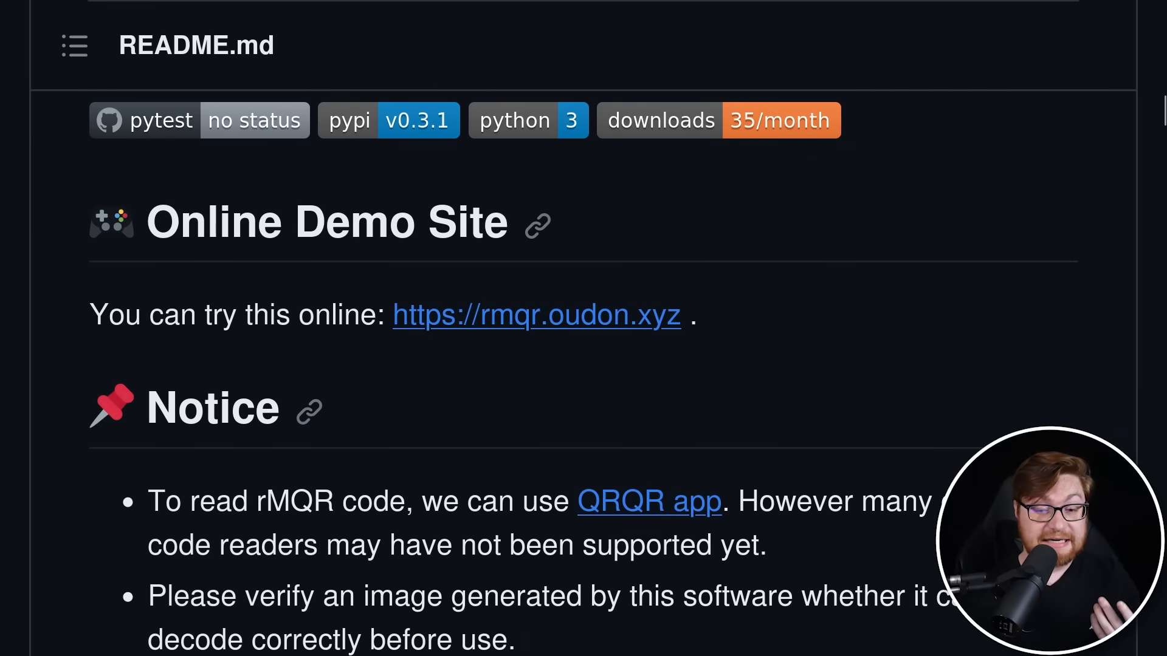
scroll(down, 3)
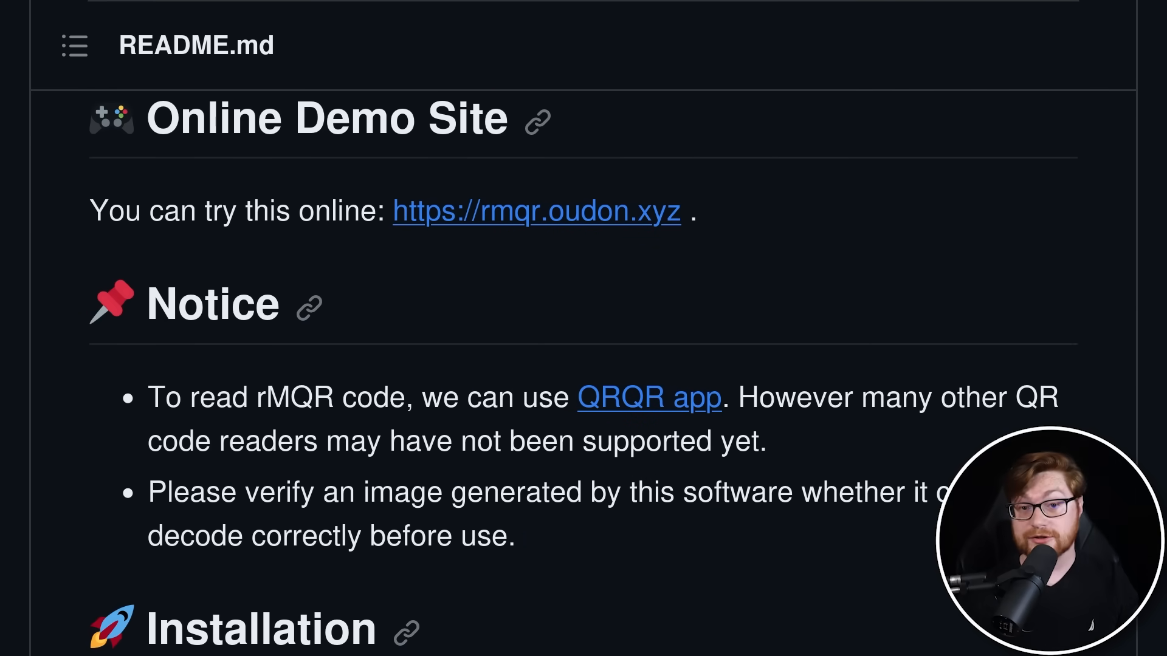
scroll(down, 3)
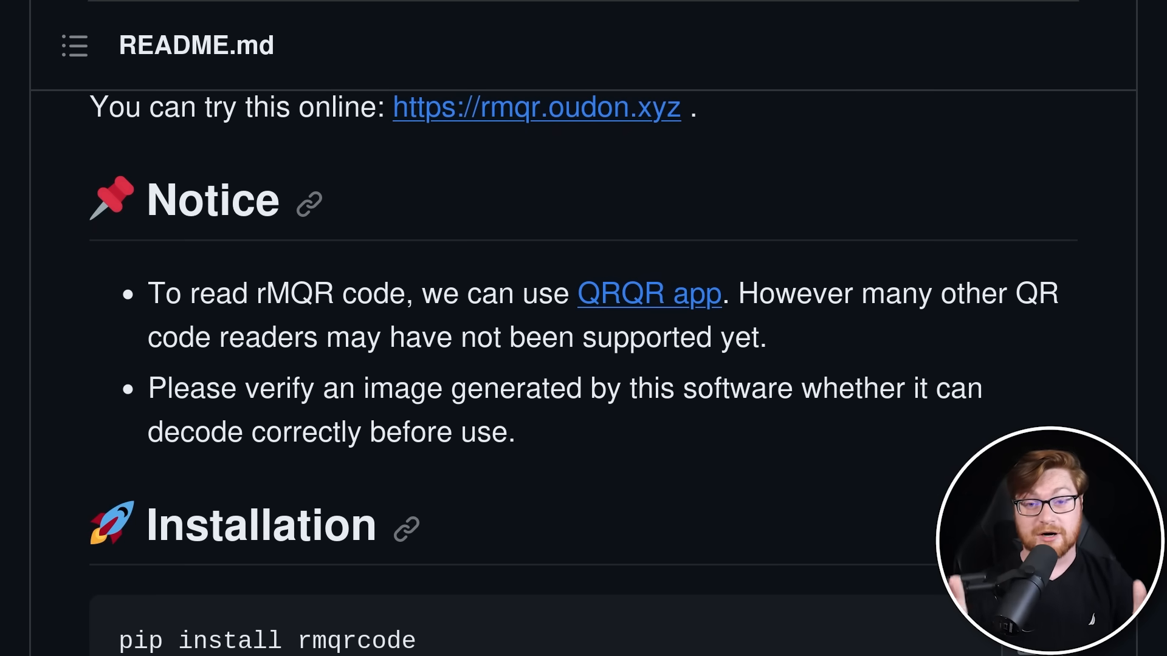
mouse_move(123, 281)
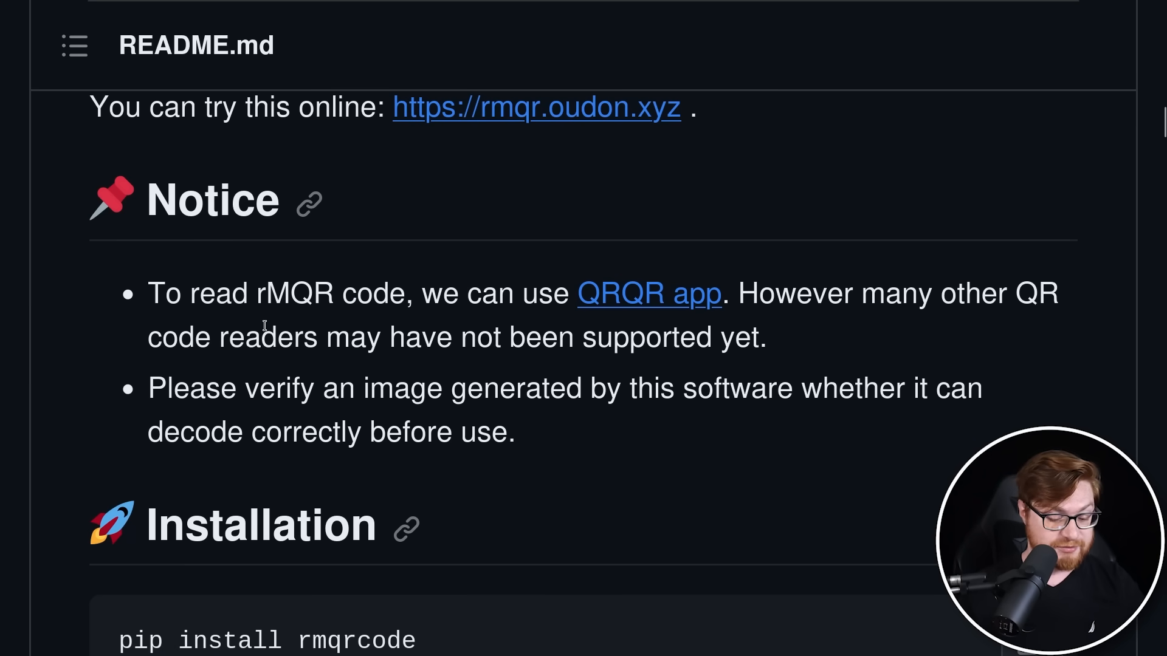
click(647, 293)
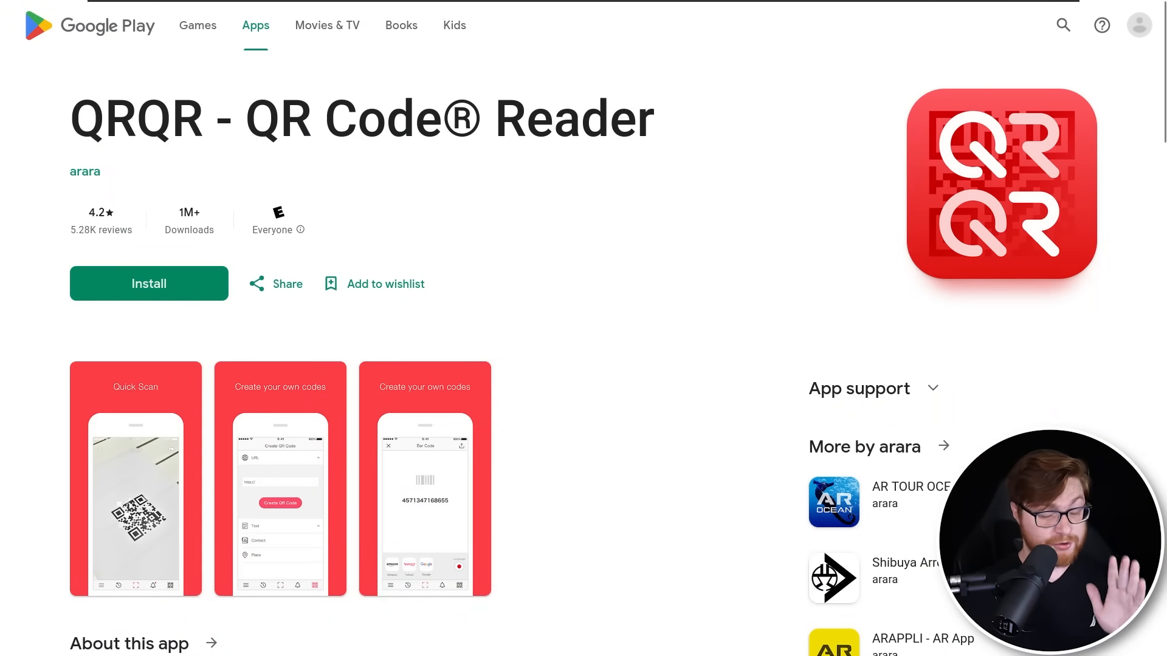
scroll(down, 3)
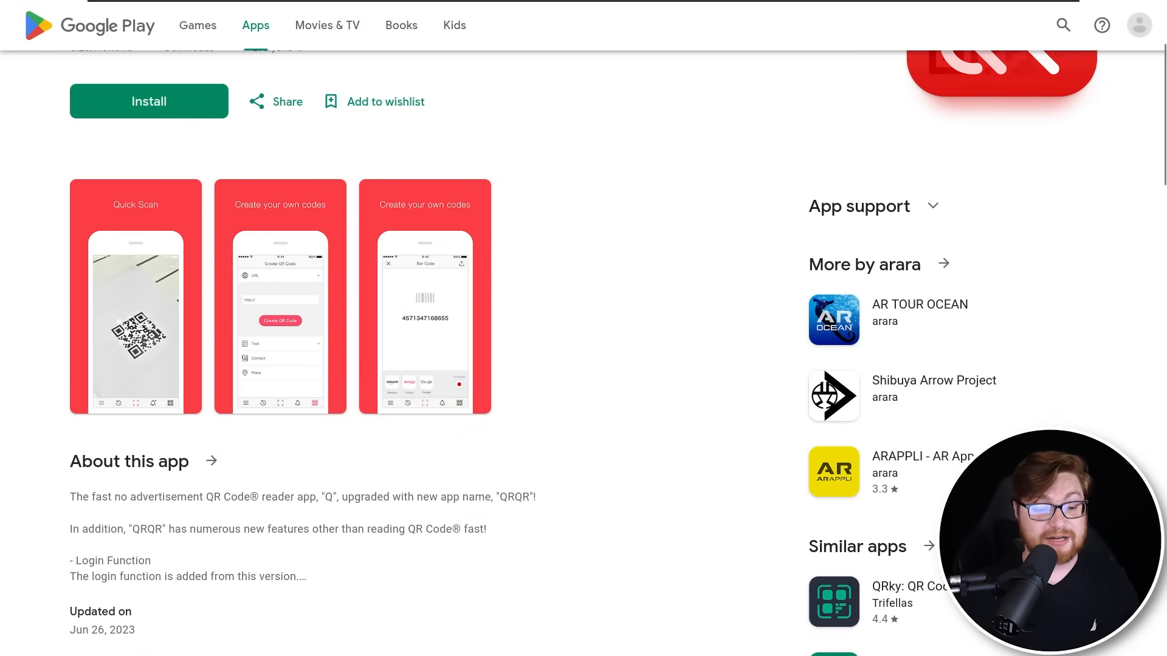
scroll(down, 3)
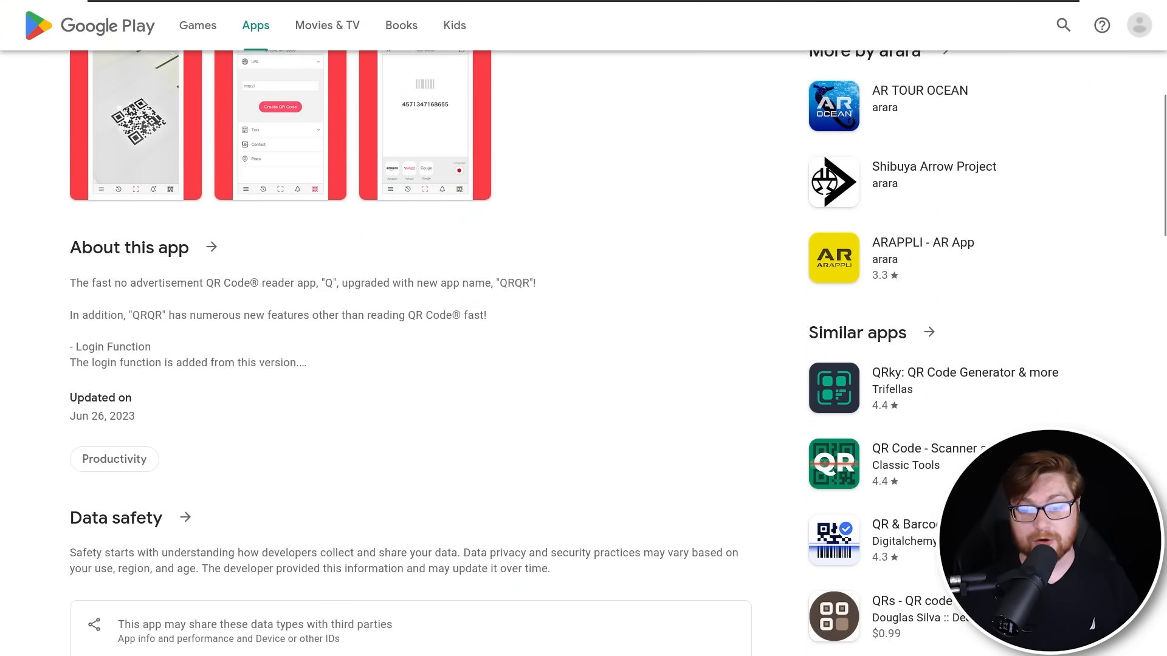
scroll(down, 3)
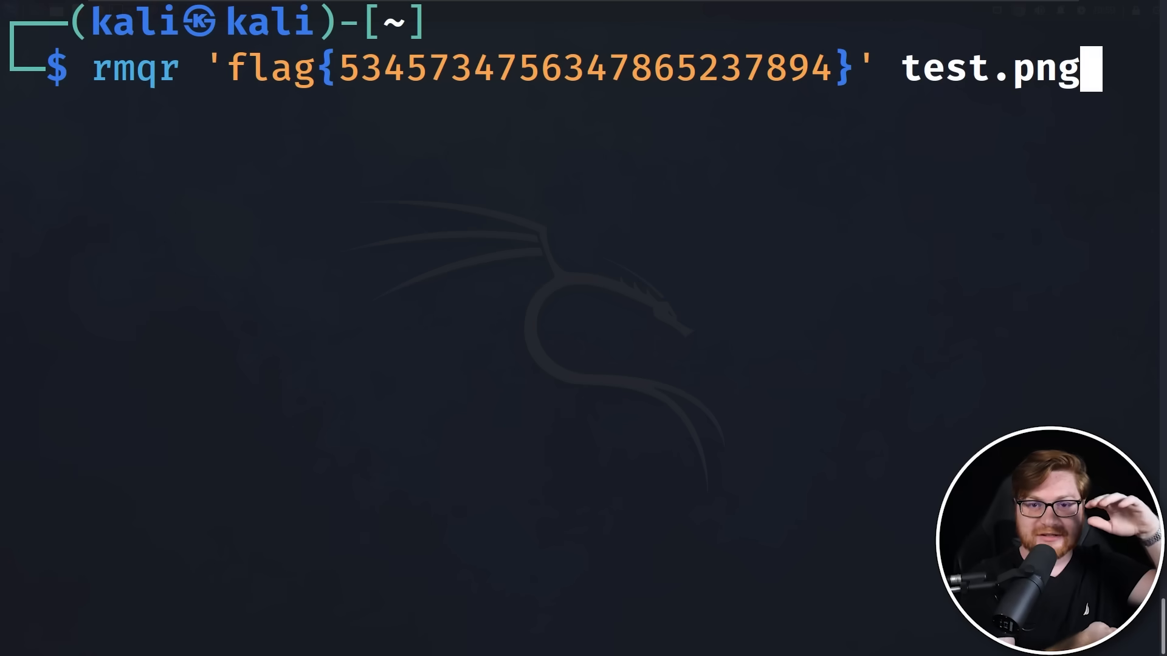
Generate the flag rMQR image, then list rmqr's available options with rmqr -h
key(Return)
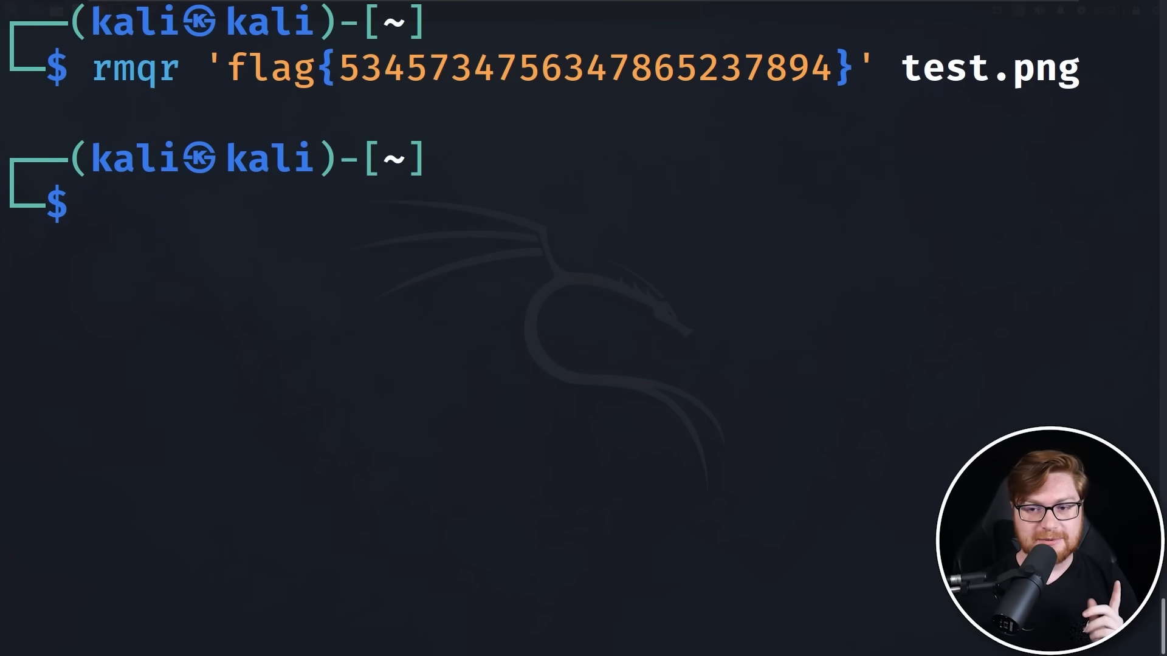
text(rmqr -)
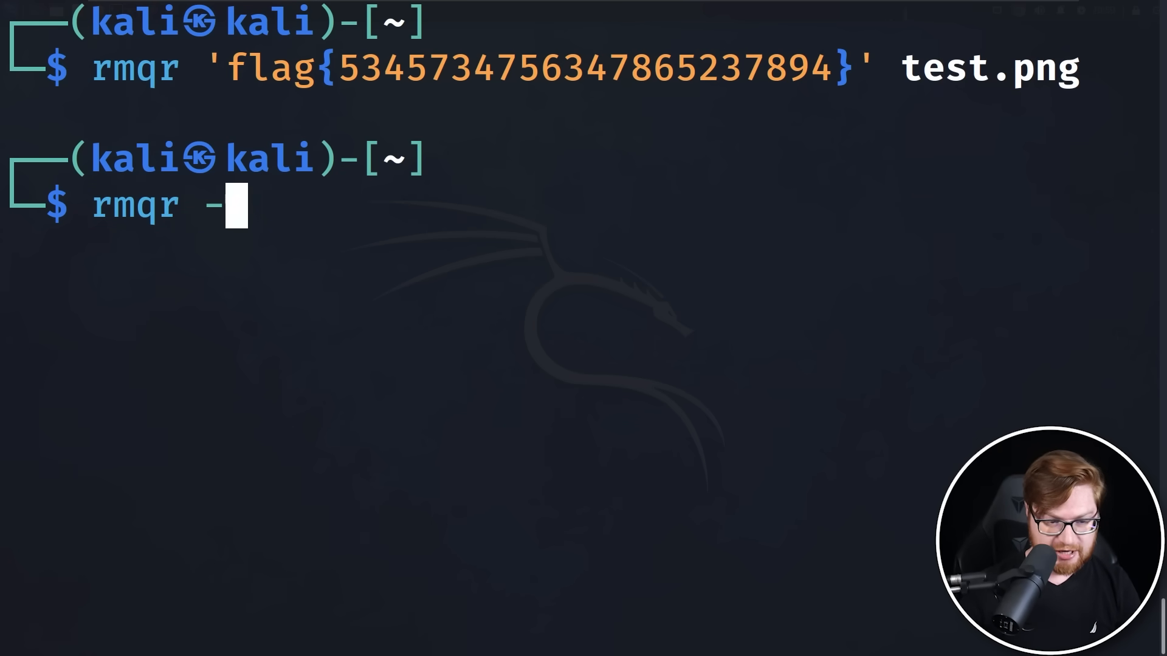
key(Return)
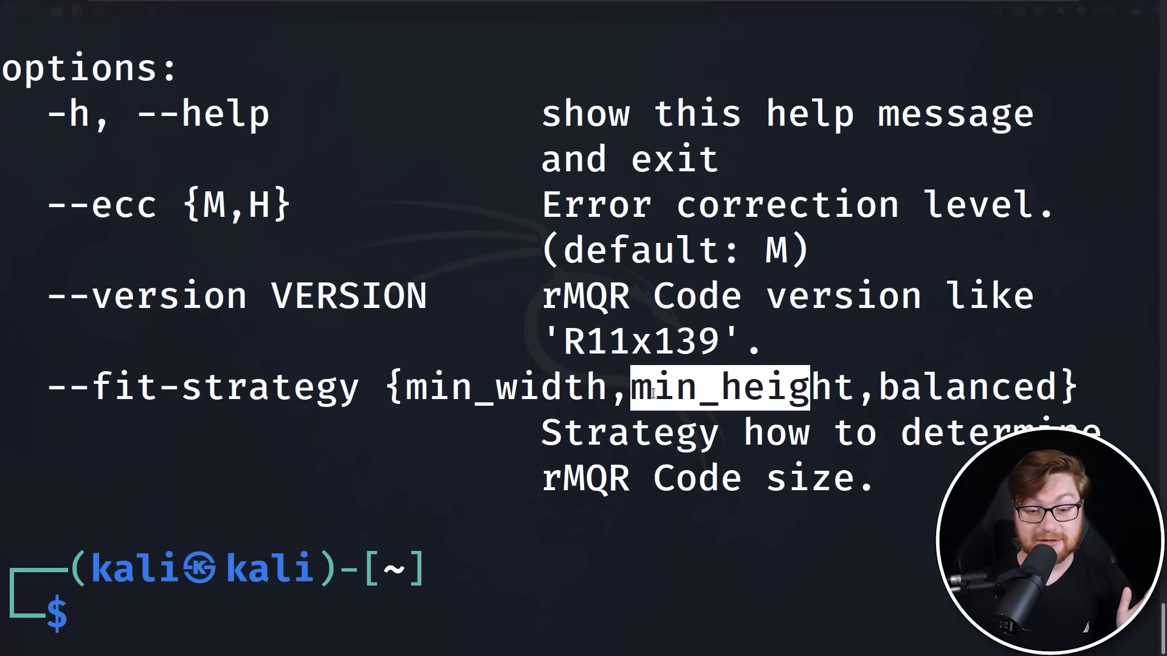
text(rmqr 'flag{5345734756347865237894}' test.png)
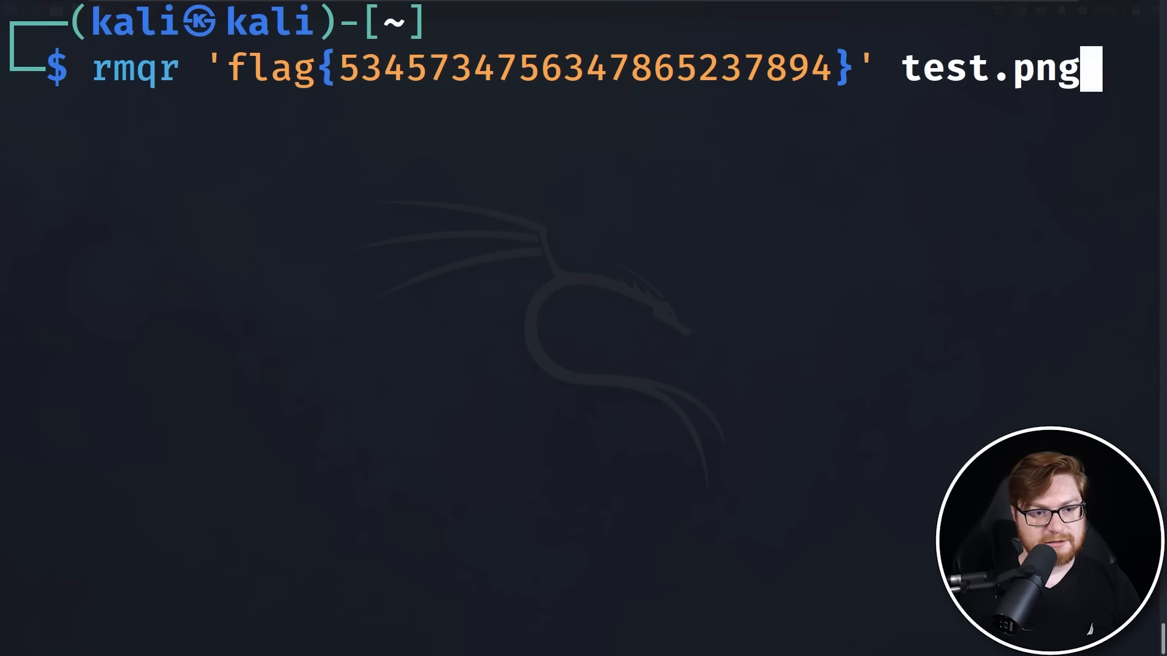
text(--fit)
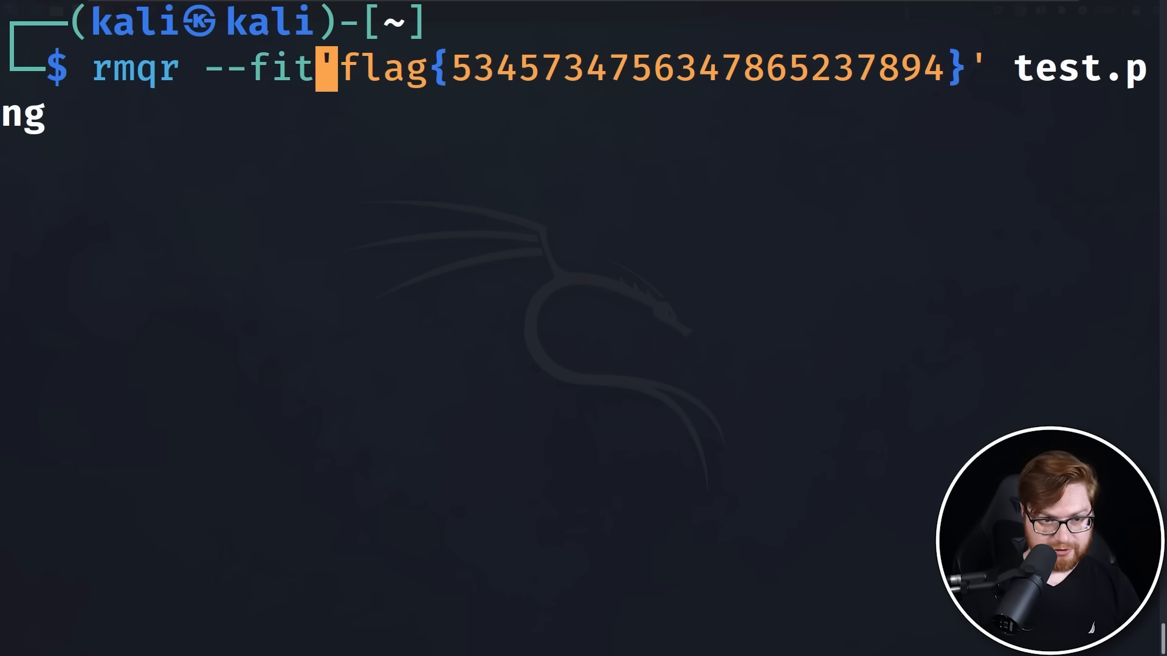
text(-strateg)
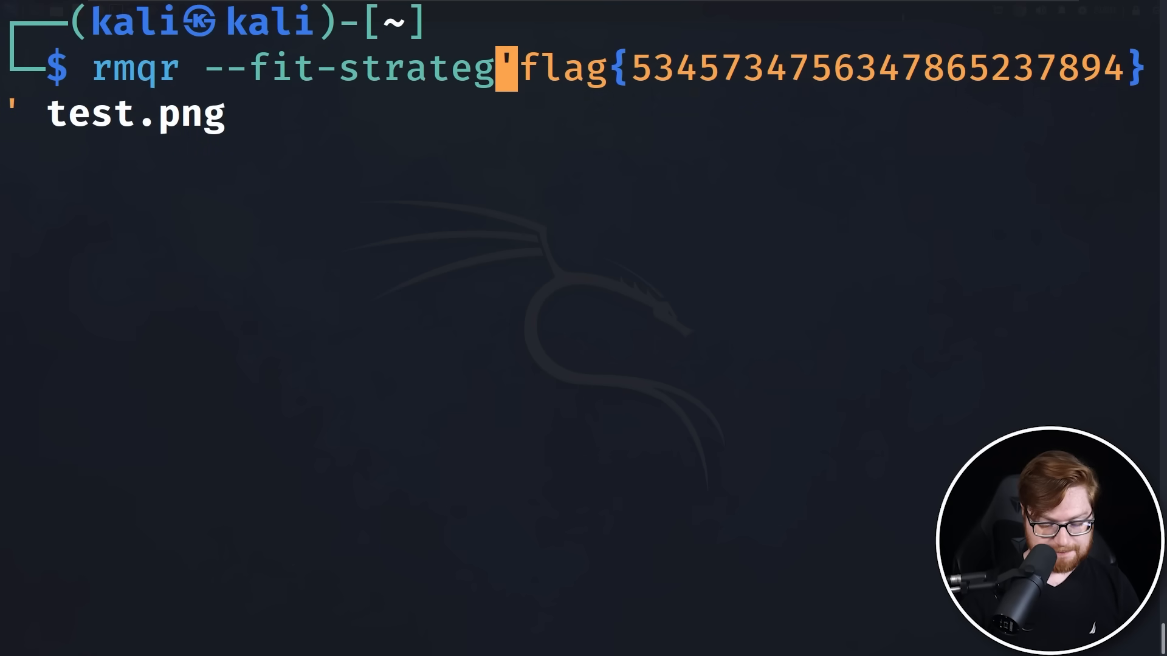
text(y min_wi)
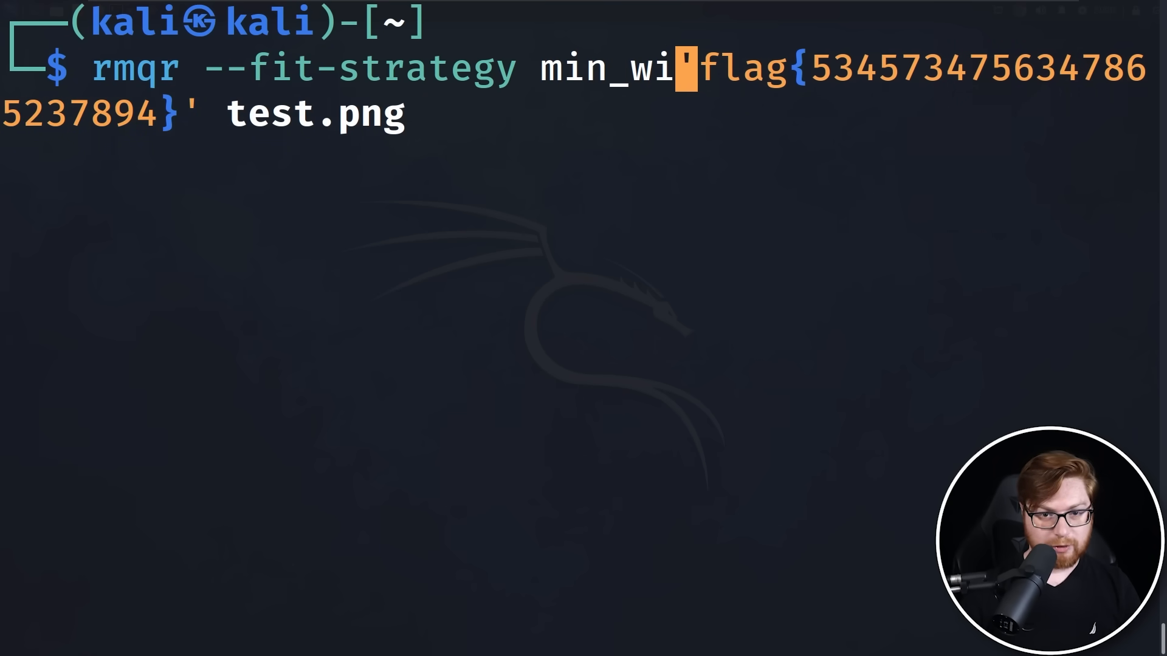
key(Return)
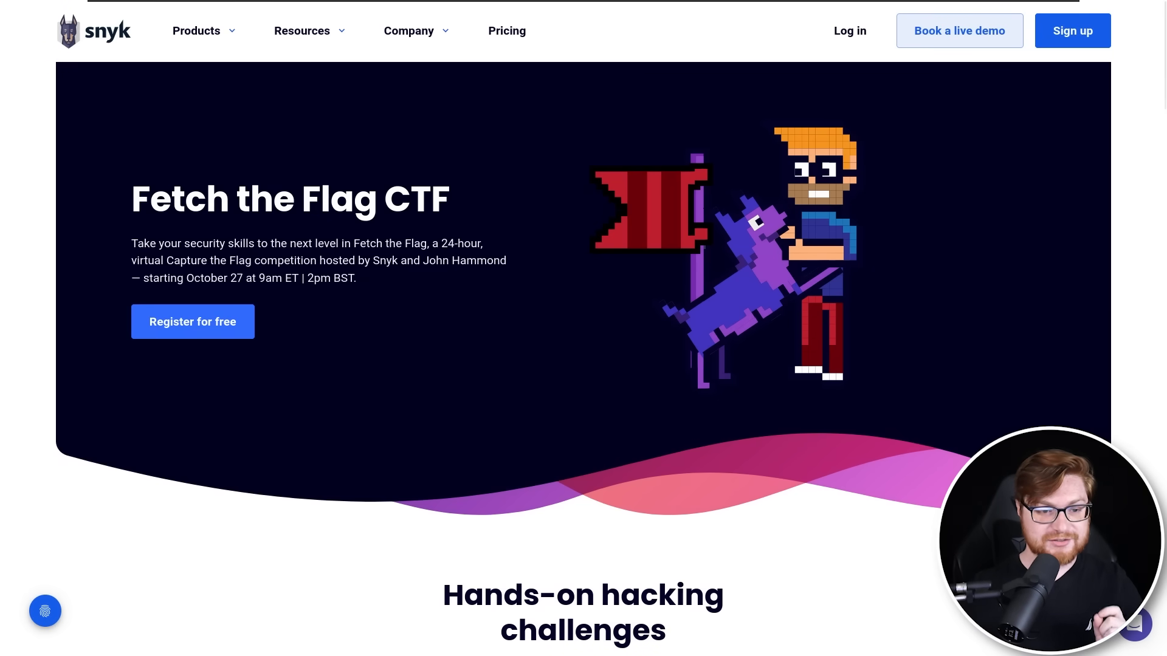
scroll(down, 3)
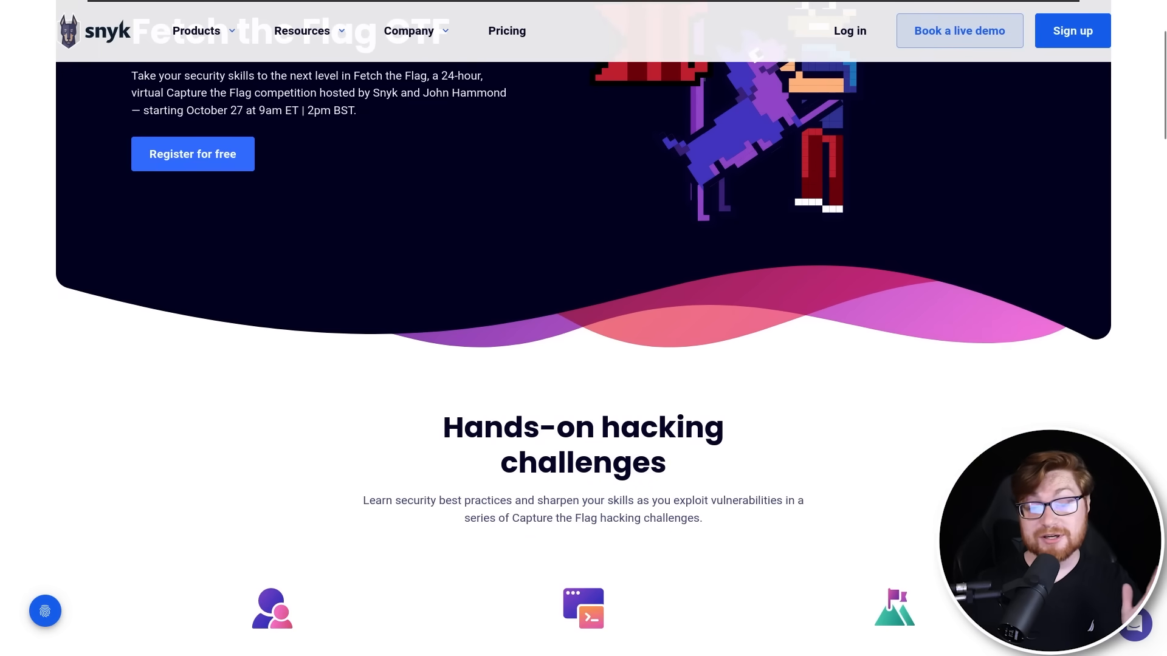
scroll(down, 3)
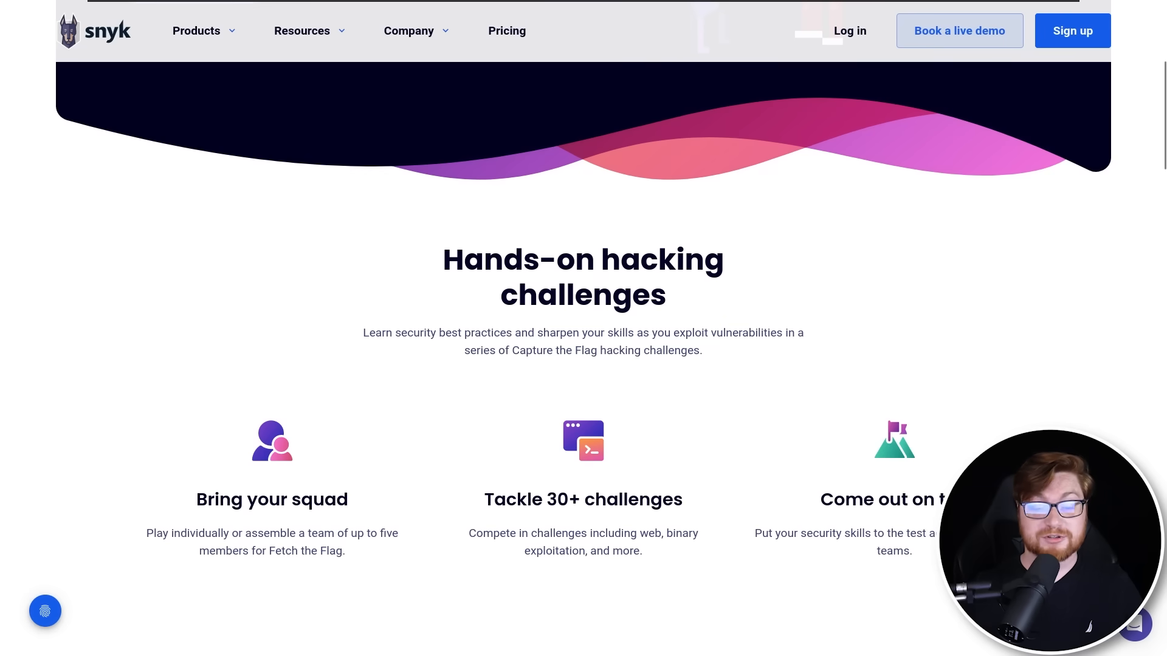
scroll(down, 3)
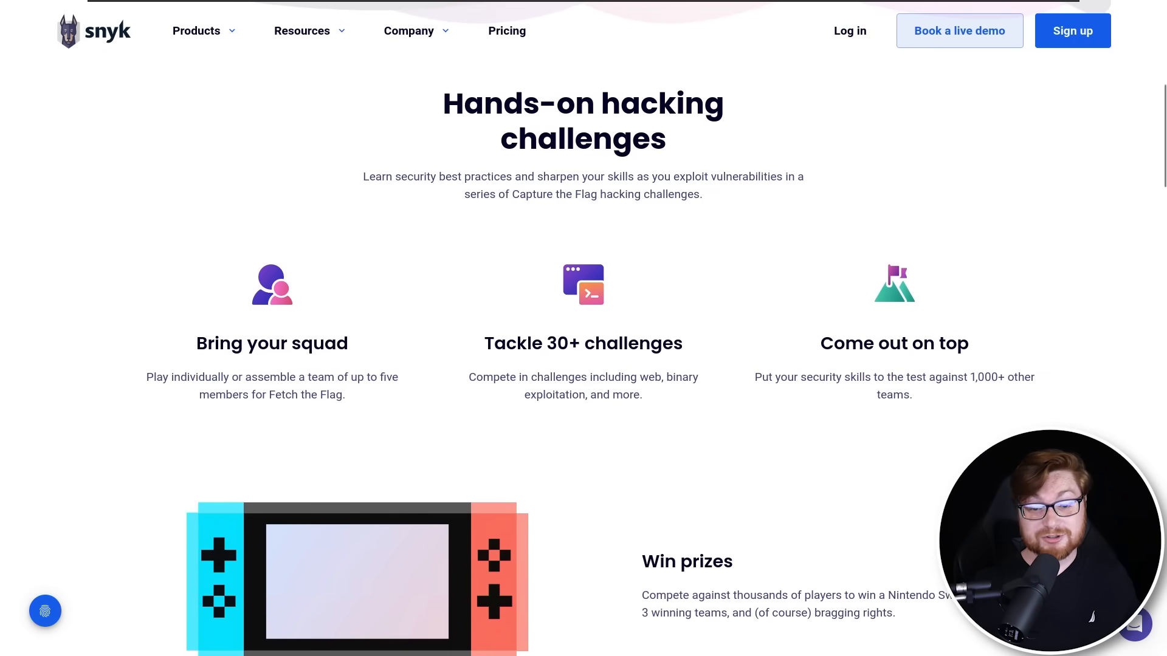
scroll(down, 3)
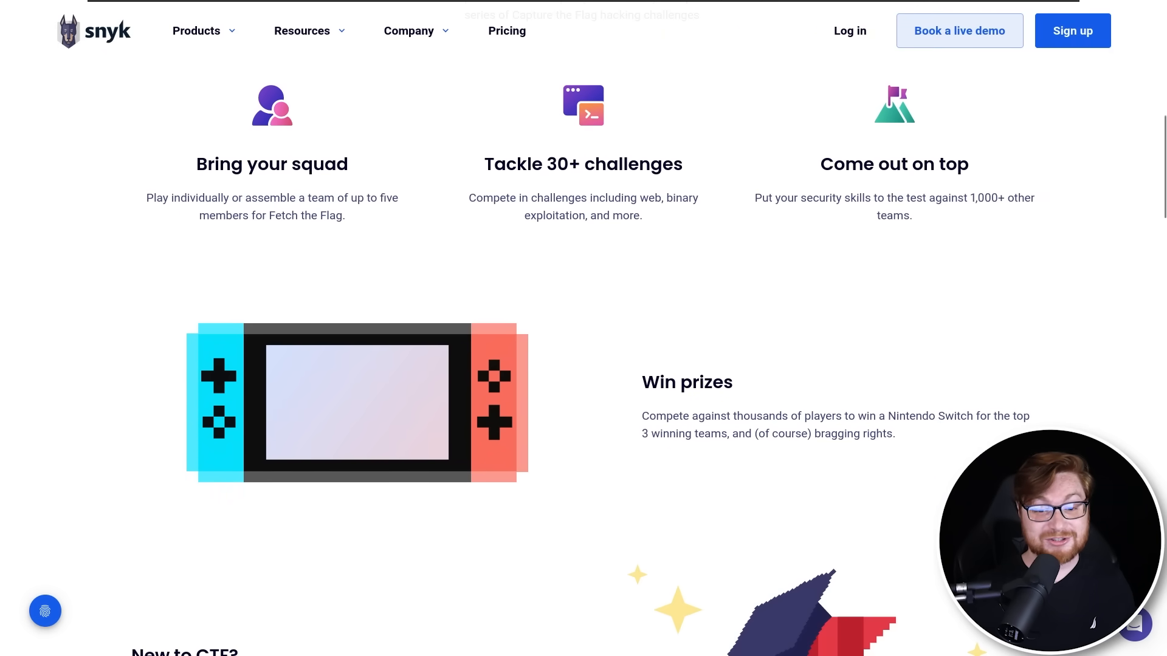
scroll(down, 3)
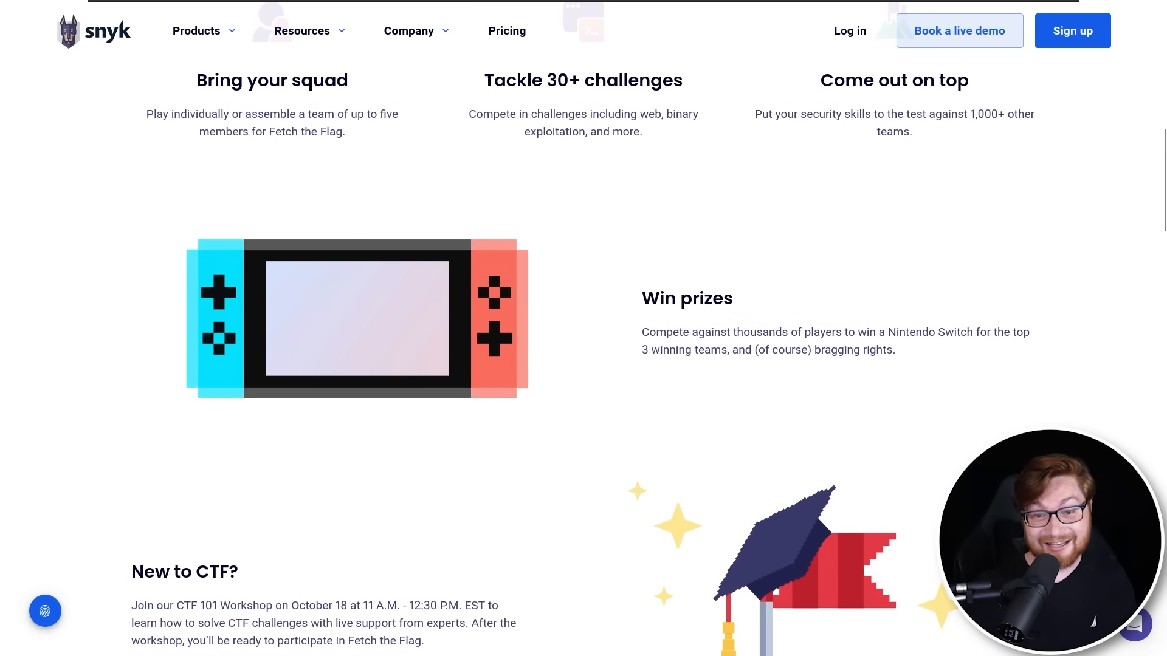
scroll(down, 3)
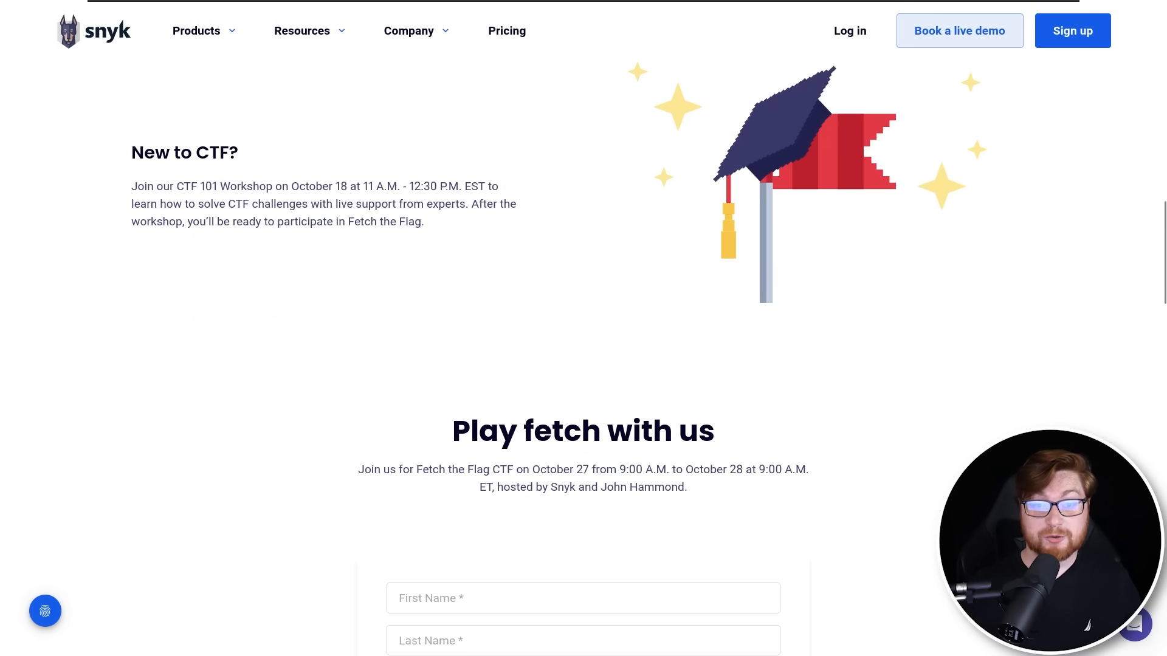
scroll(down, 3)
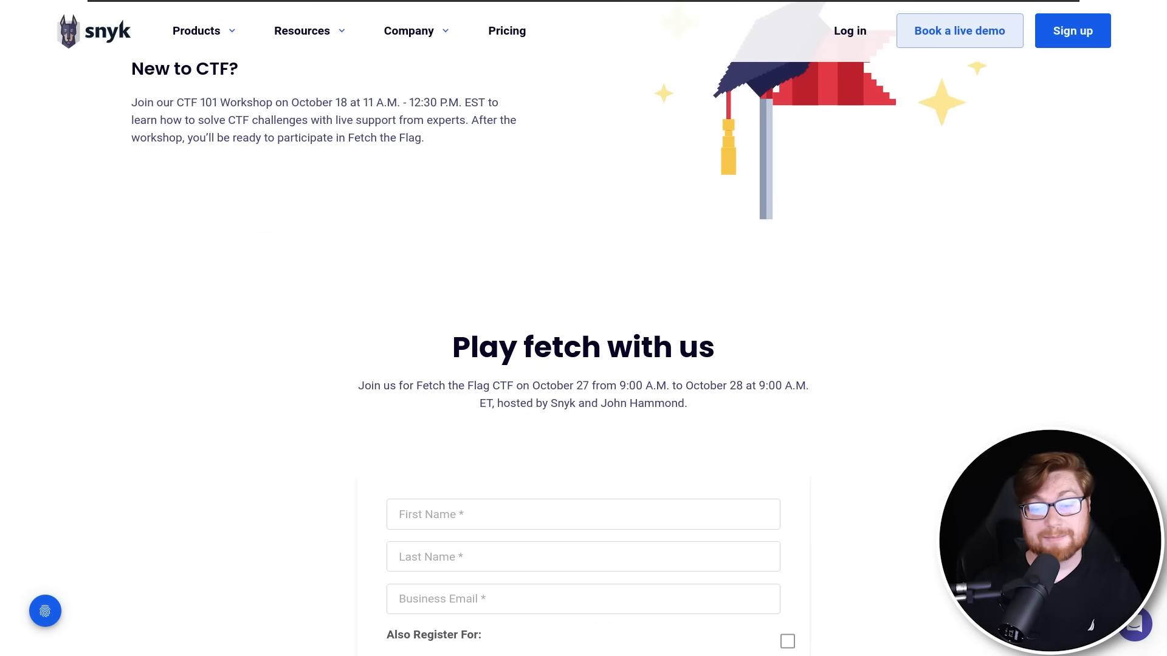
scroll(down, 3)
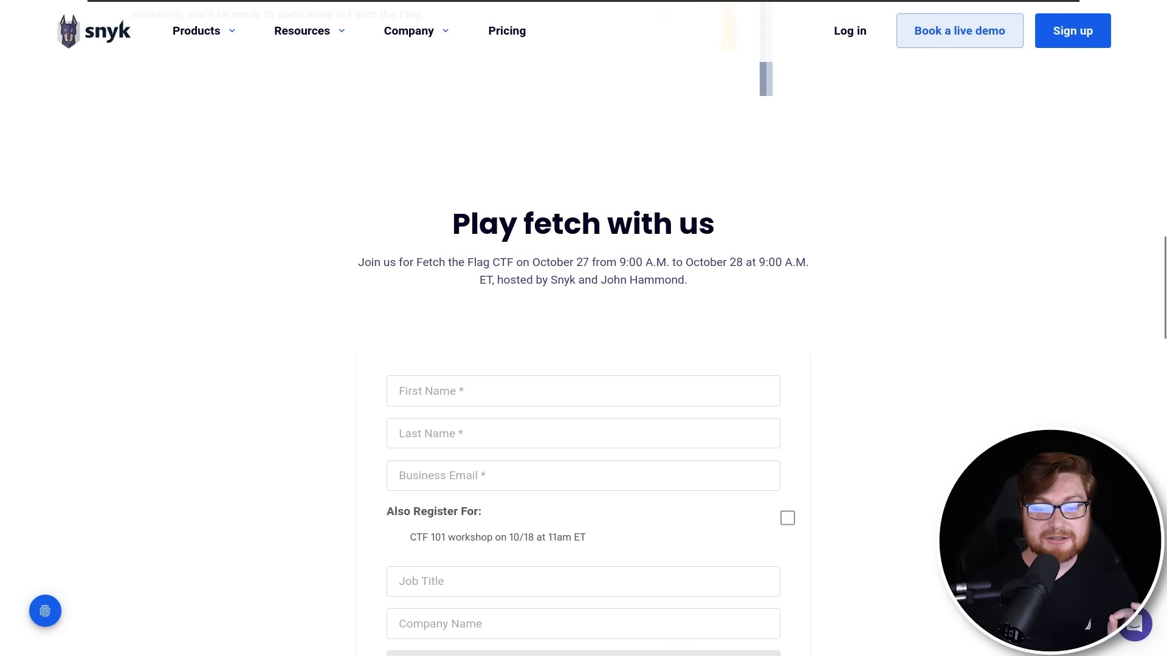
scroll(down, 3)
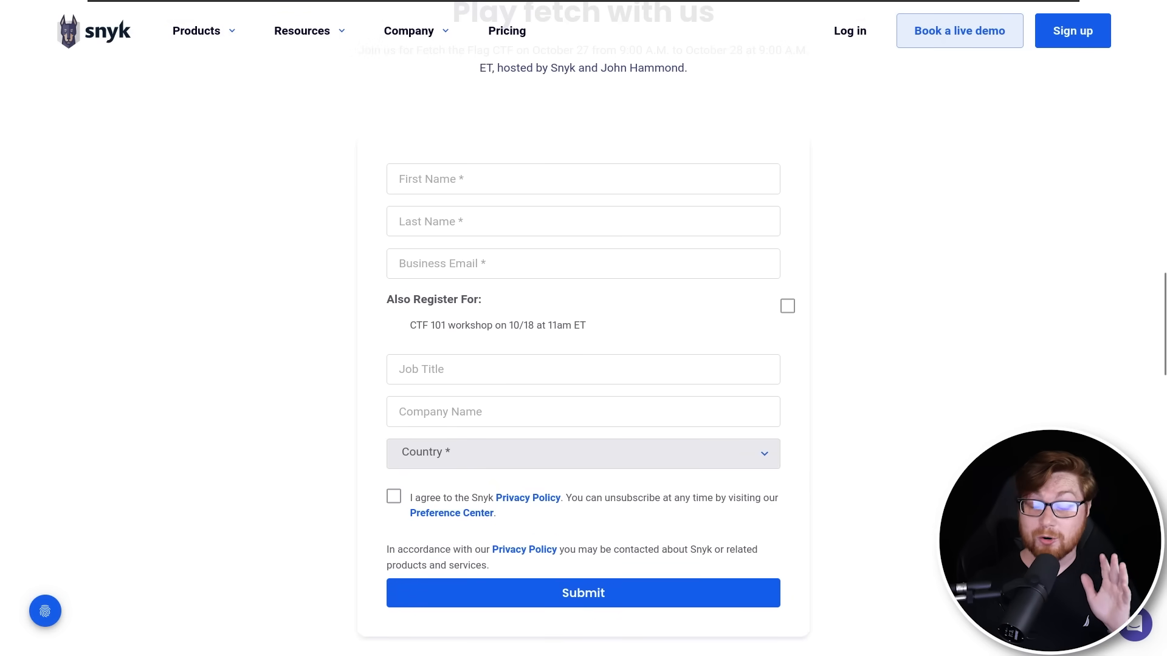
scroll(down, 3)
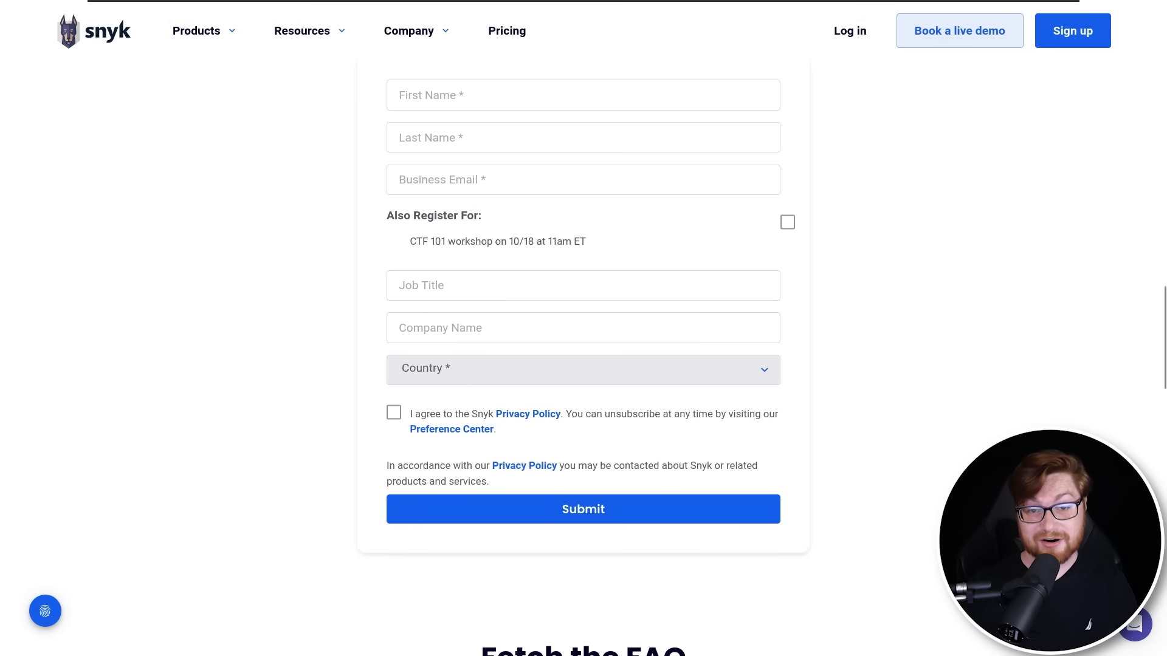